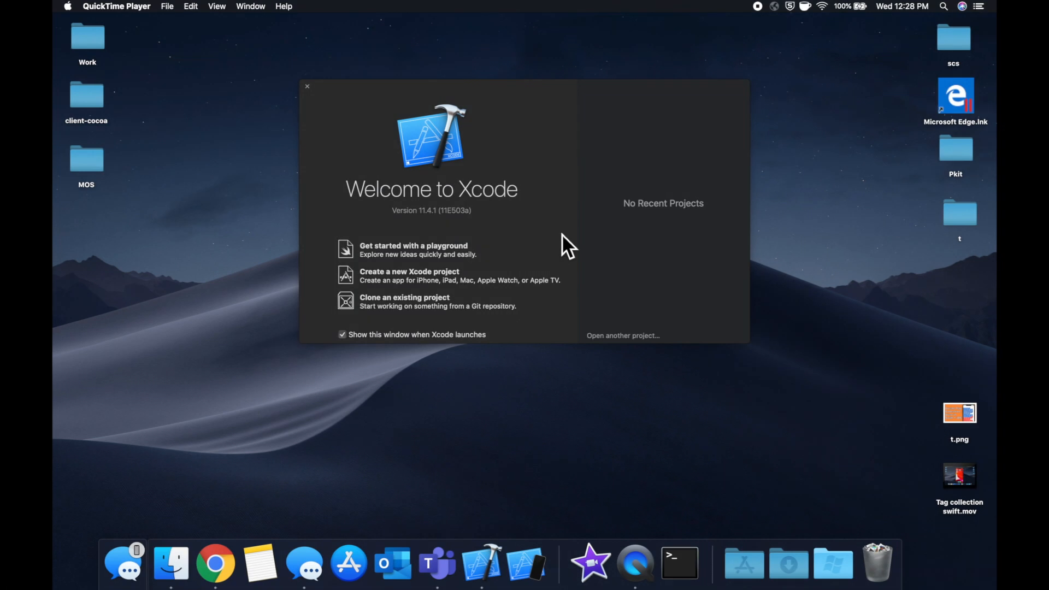
pyautogui.moveTo(568, 194)
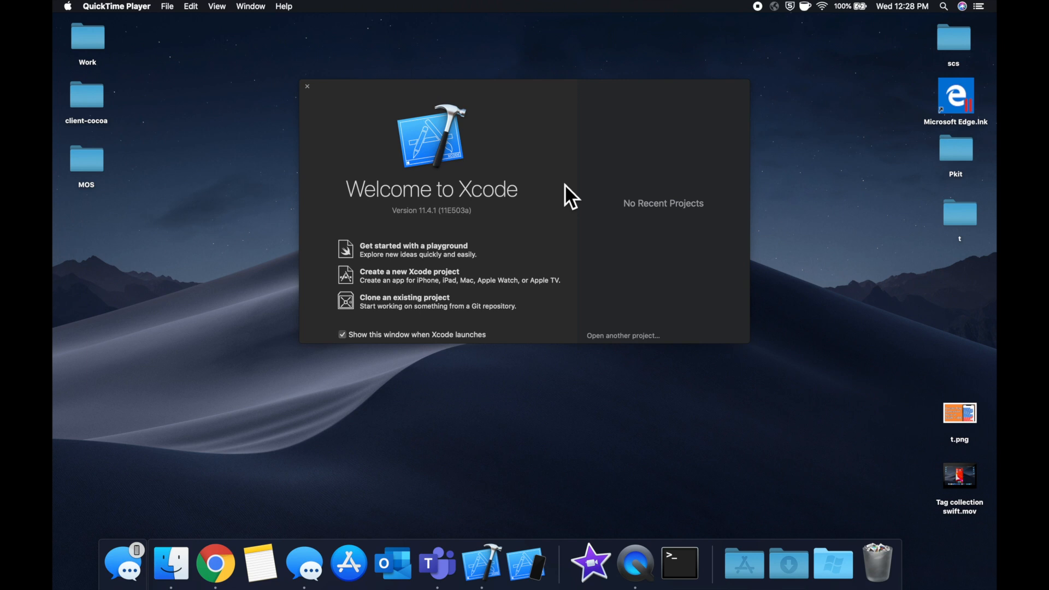
pyautogui.moveTo(551, 161)
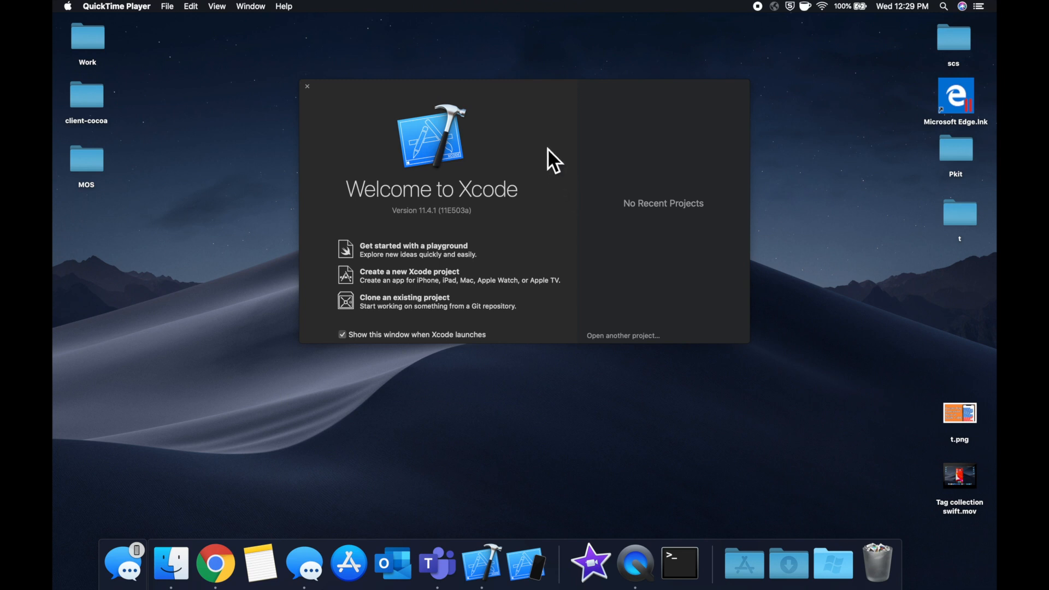
pyautogui.moveTo(582, 180)
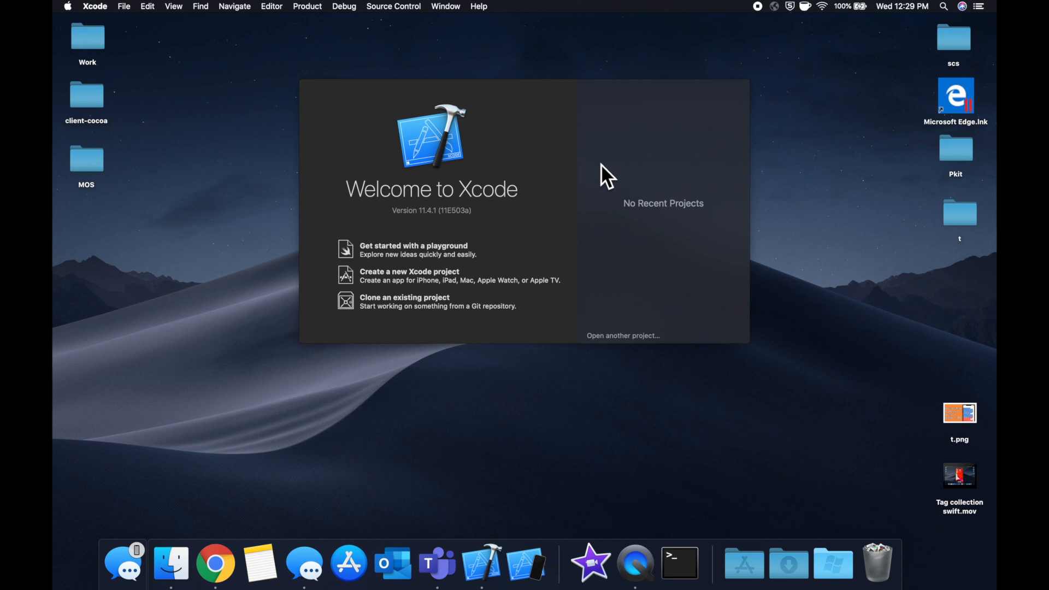
# Create a new Single View App project named 'Something' saved to the desktop.
pyautogui.click(410, 274)
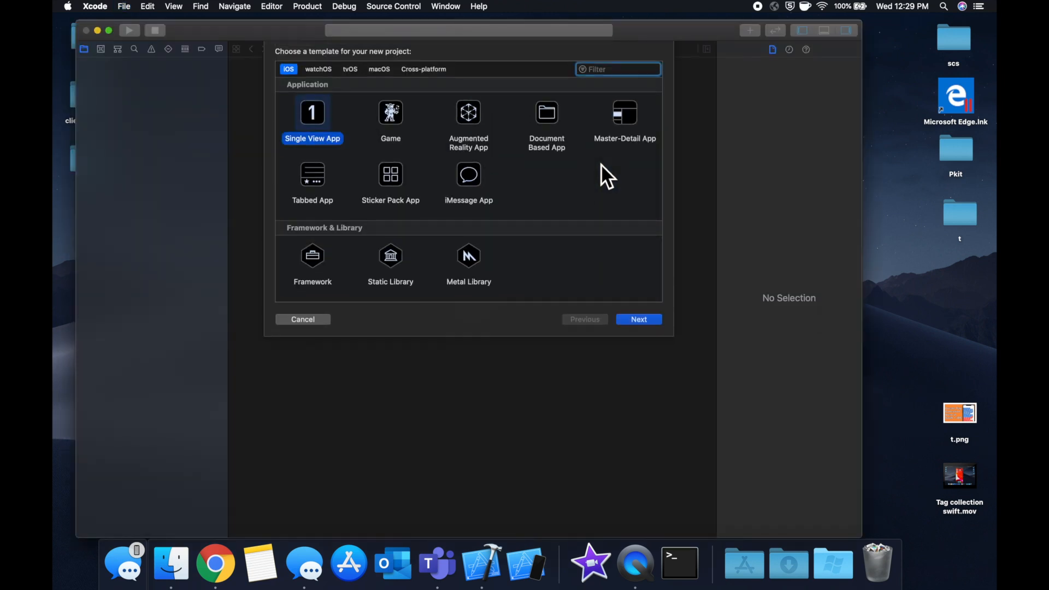
pyautogui.click(637, 319)
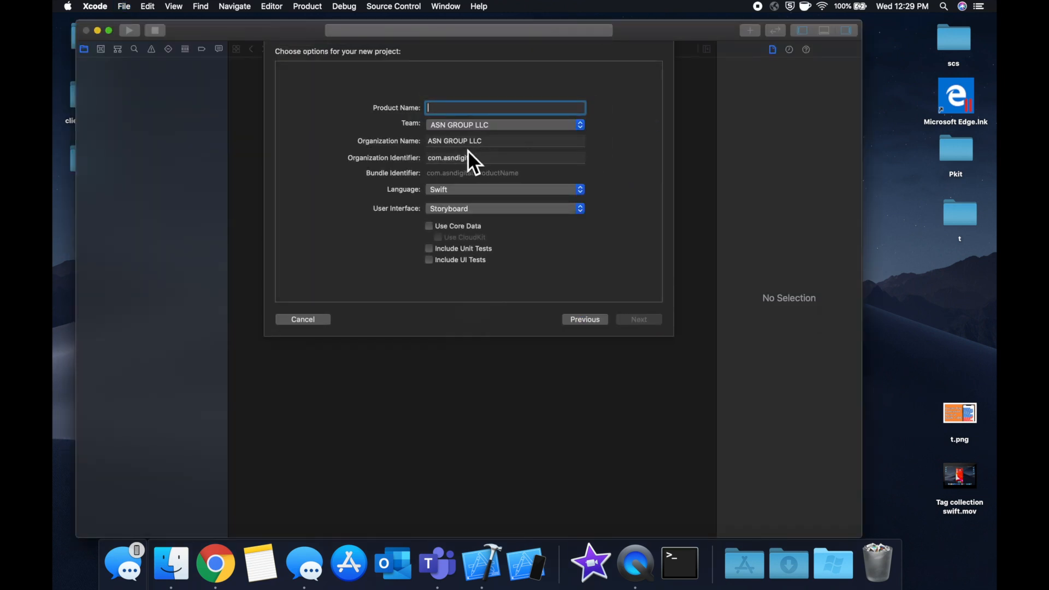
pyautogui.write('Something')
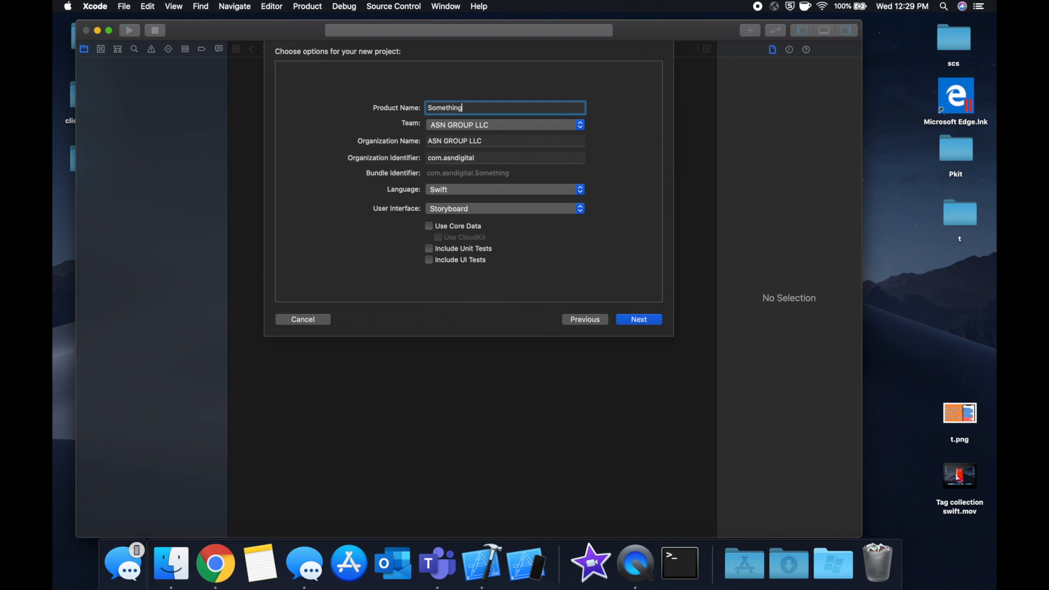
pyautogui.click(637, 319)
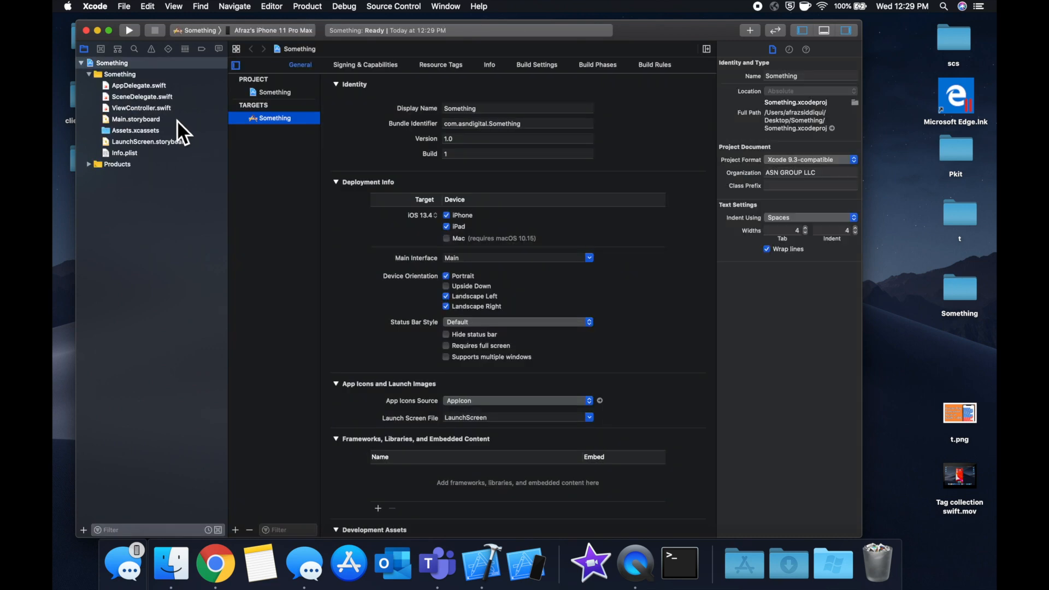
# Show ViewController.swift in the editor with the inspector area visible.
pyautogui.click(141, 108)
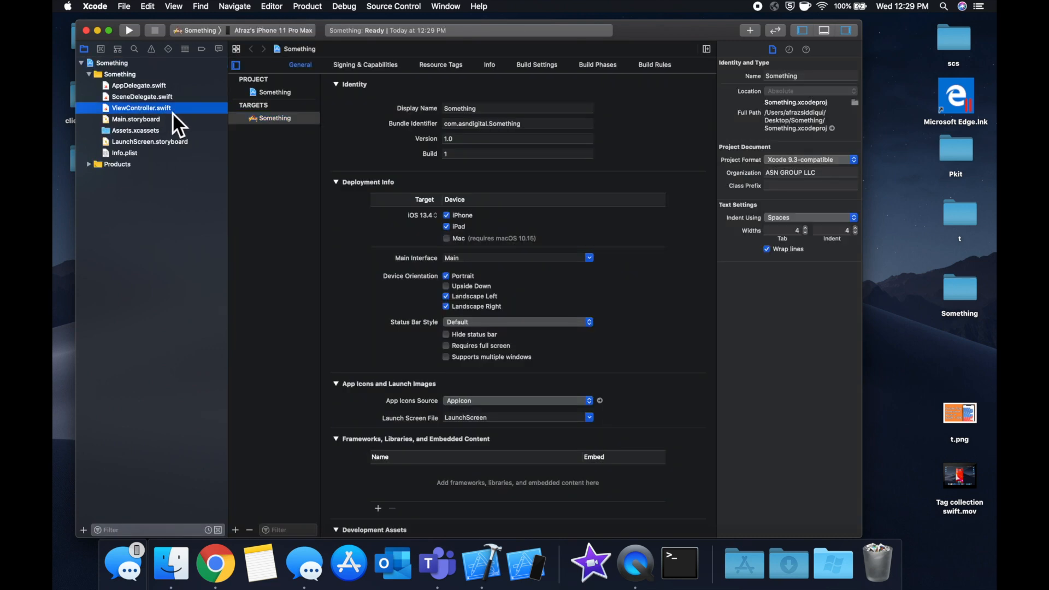
pyautogui.click(141, 108)
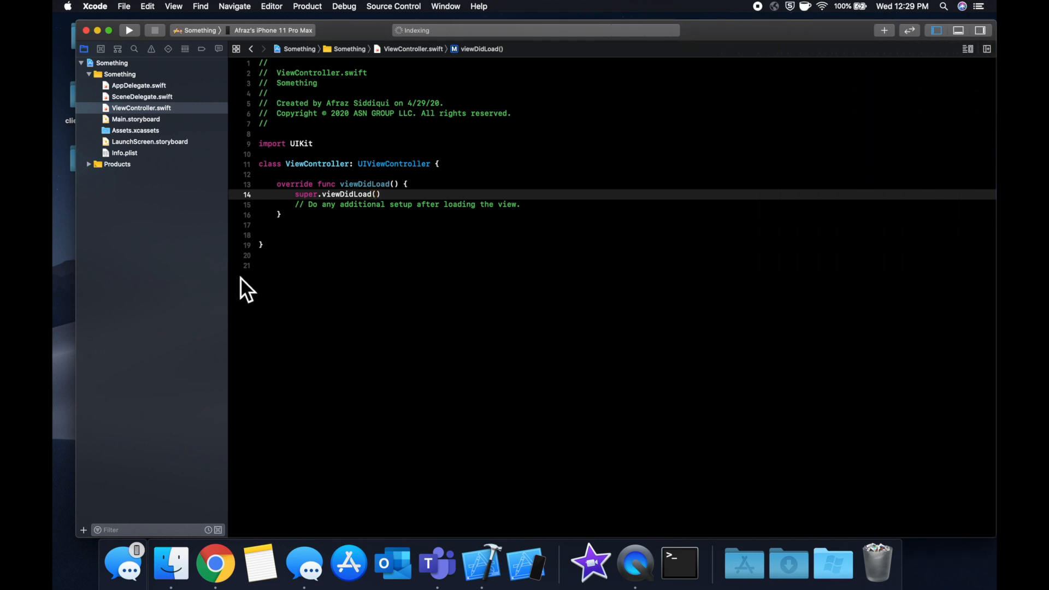
pyautogui.click(141, 108)
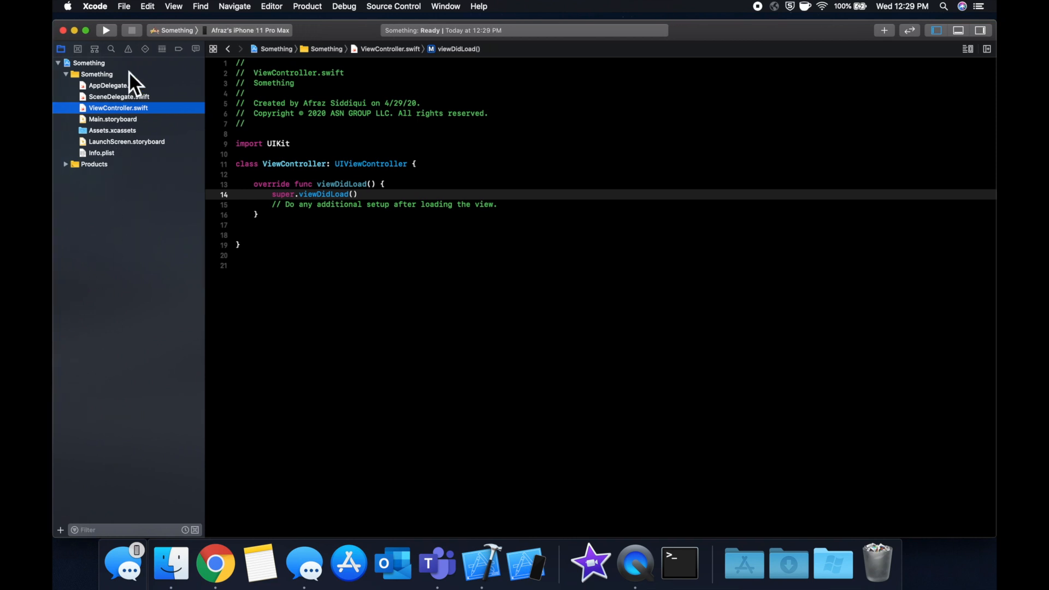
pyautogui.moveTo(326, 231)
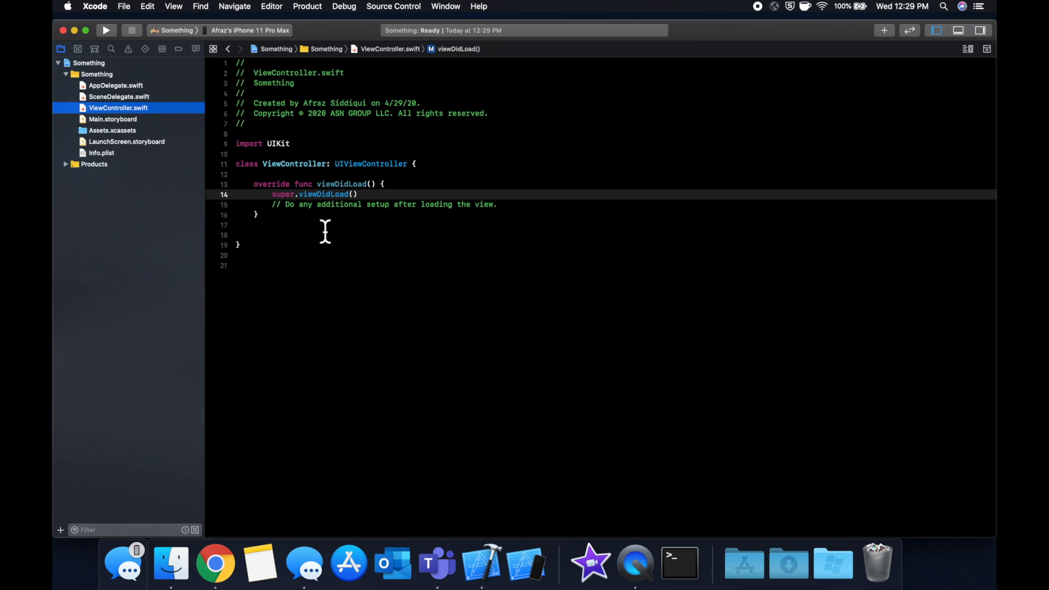
pyautogui.click(981, 31)
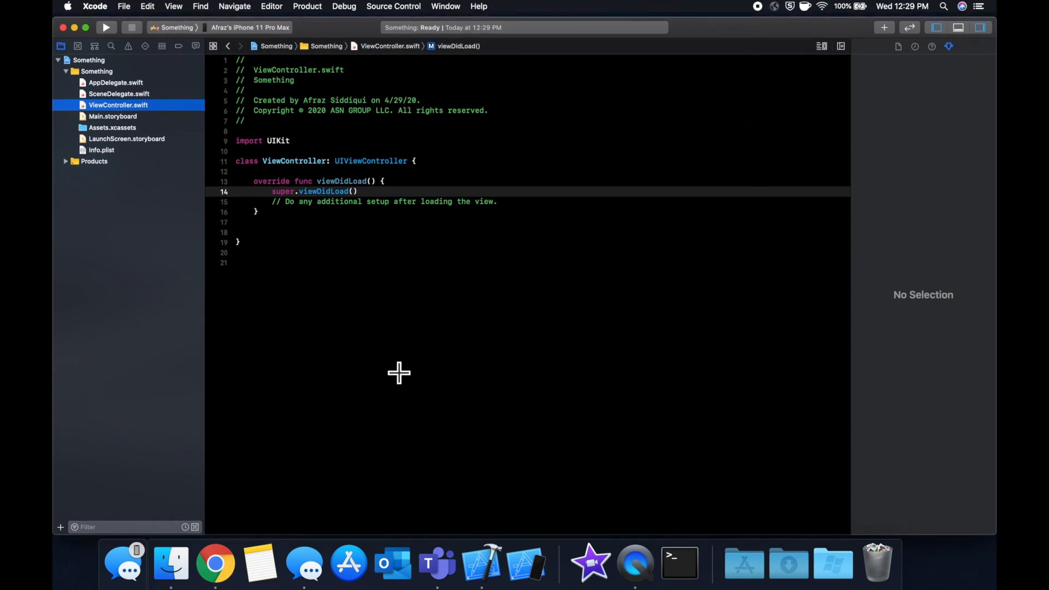
# Select all of the template code, then clear the selection again.
pyautogui.click(419, 262)
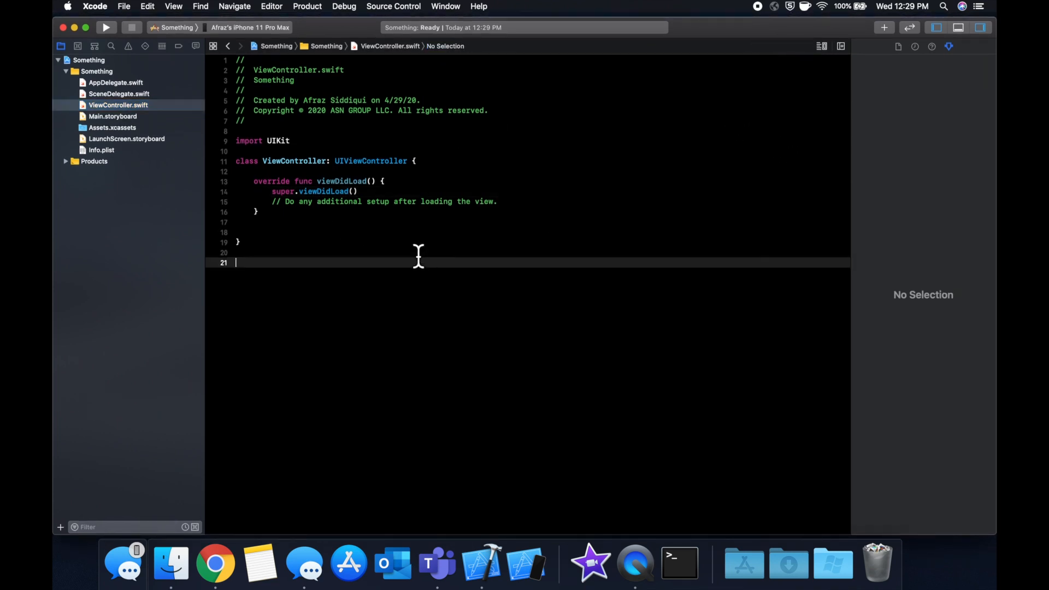
pyautogui.press('cmd+a')
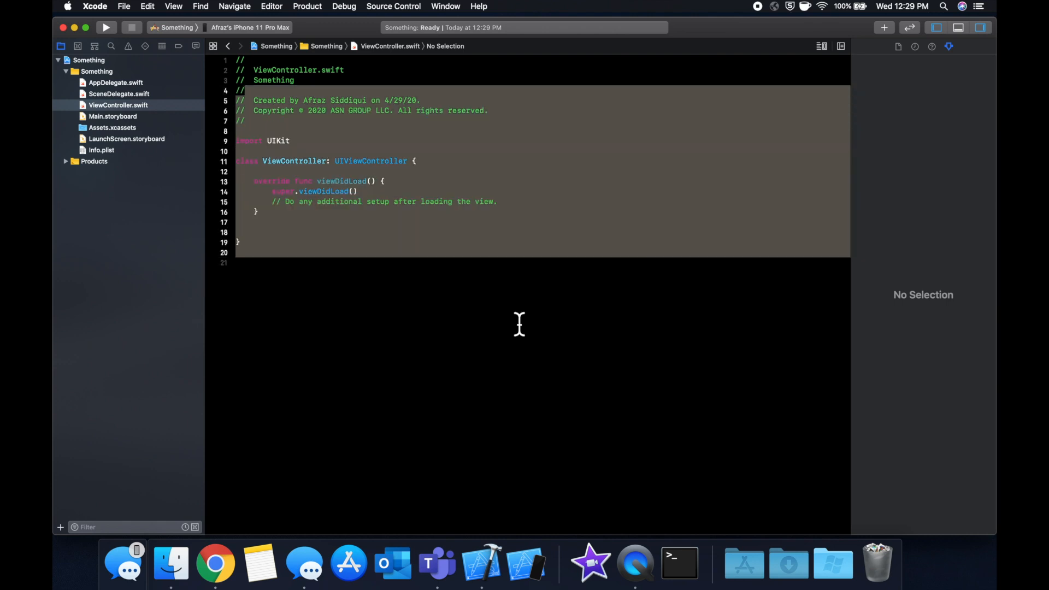
pyautogui.click(267, 262)
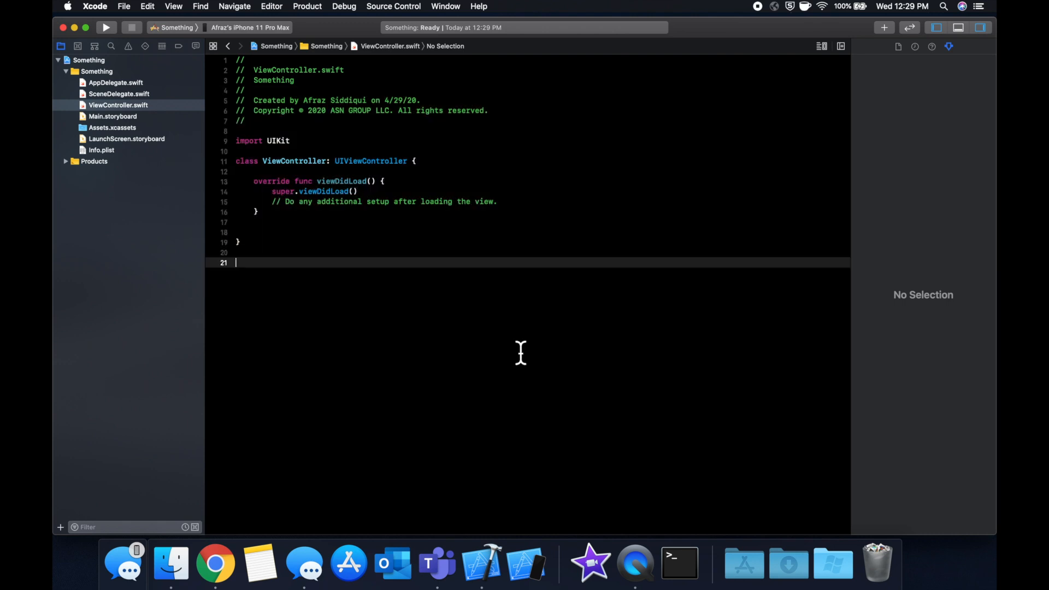
pyautogui.moveTo(690, 326)
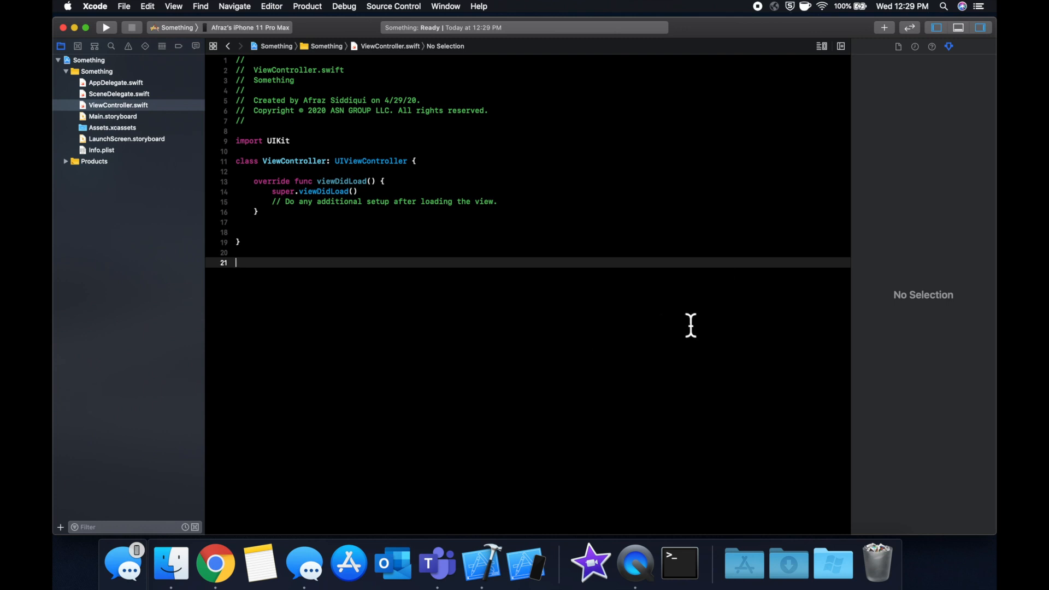
pyautogui.moveTo(911, 202)
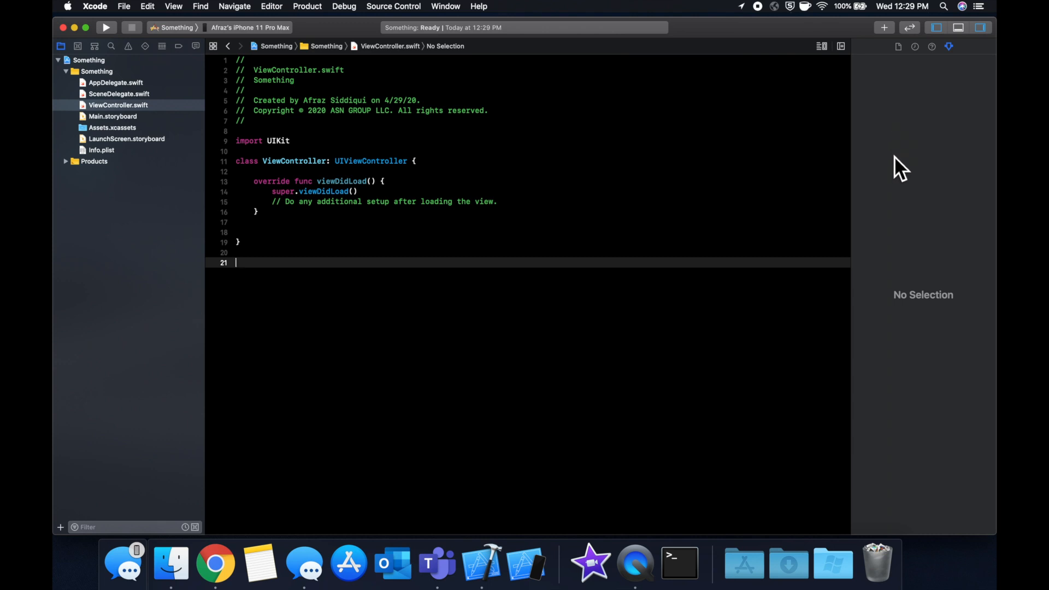
pyautogui.moveTo(479, 277)
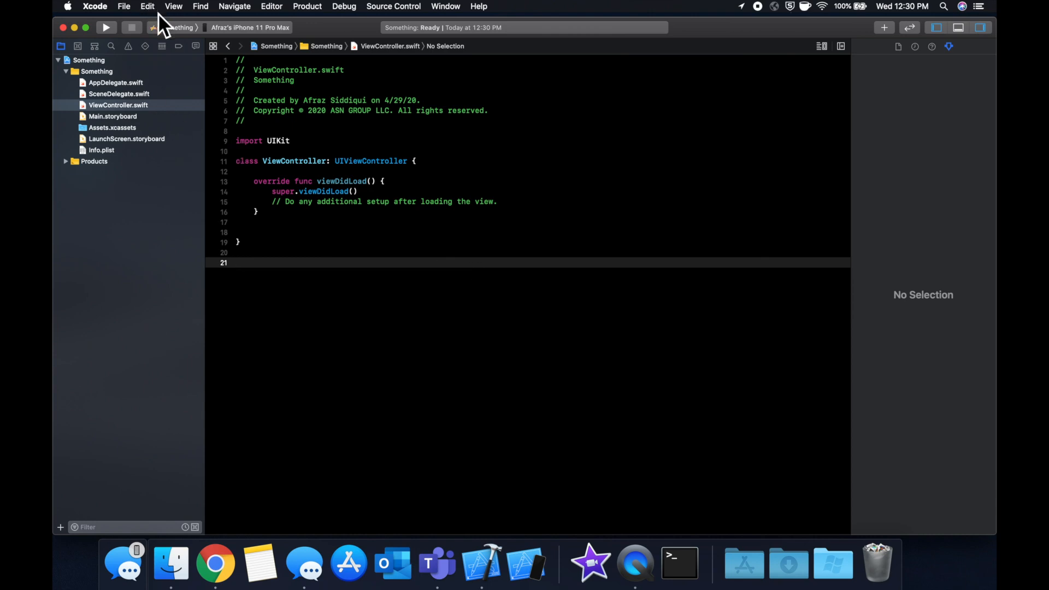
# Bring up Fonts & Colors preferences and scroll through the Midnight theme's syntax list.
pyautogui.click(124, 7)
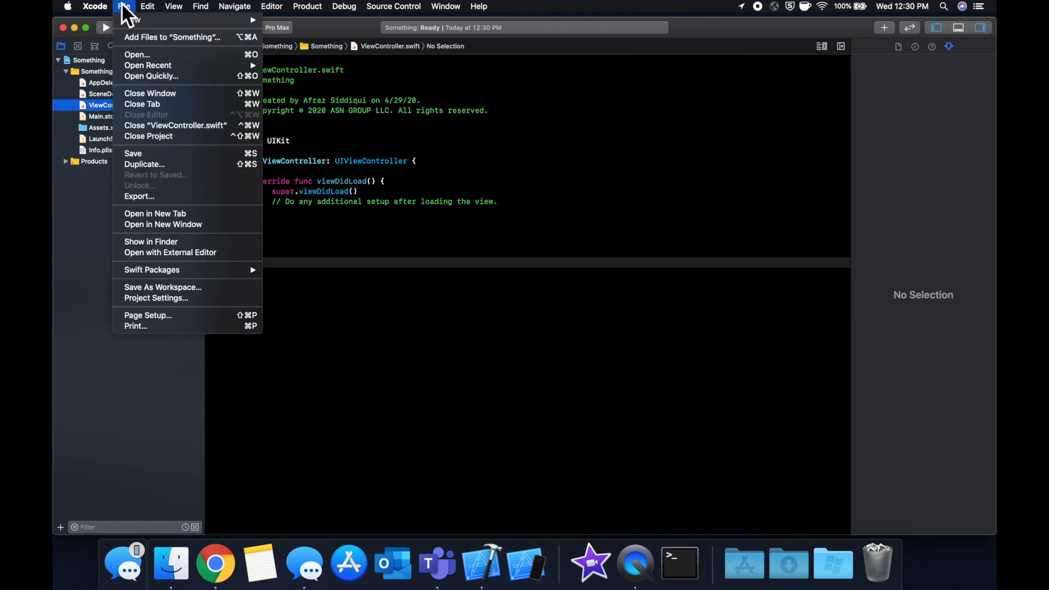
pyautogui.click(94, 7)
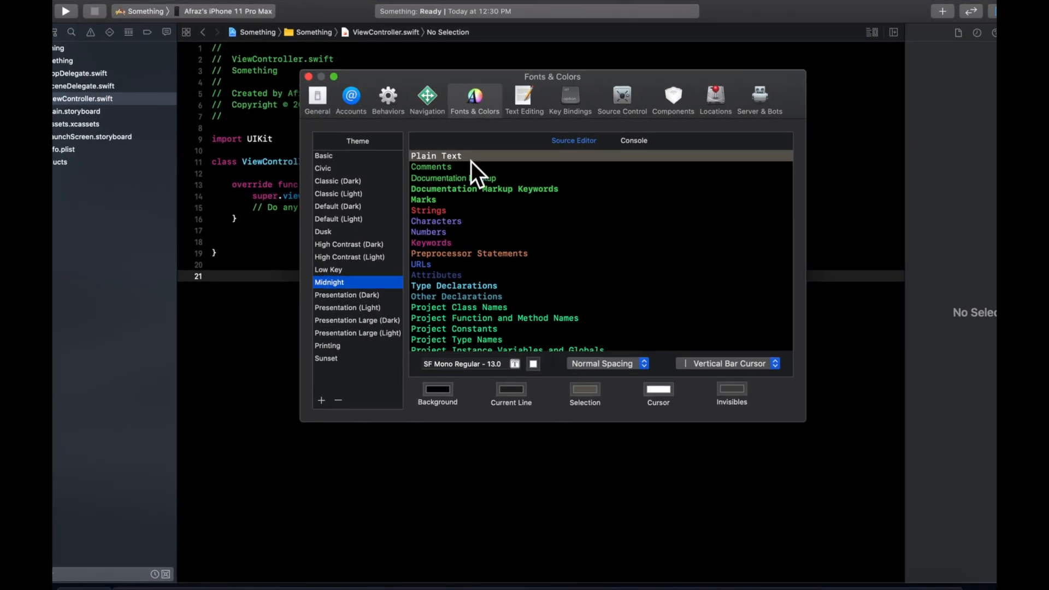
pyautogui.moveTo(488, 107)
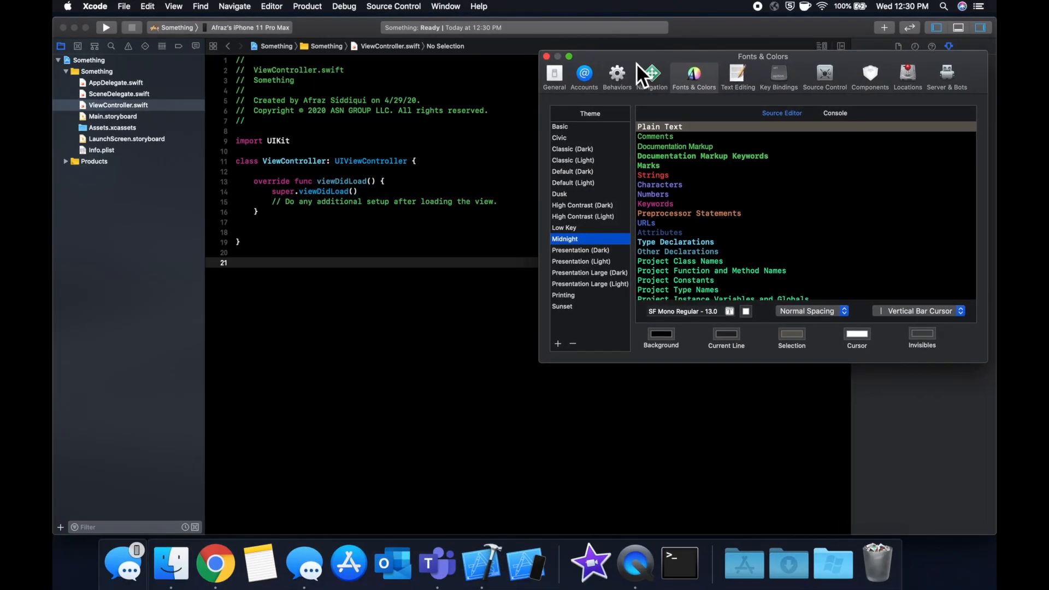
pyautogui.scroll(-3)
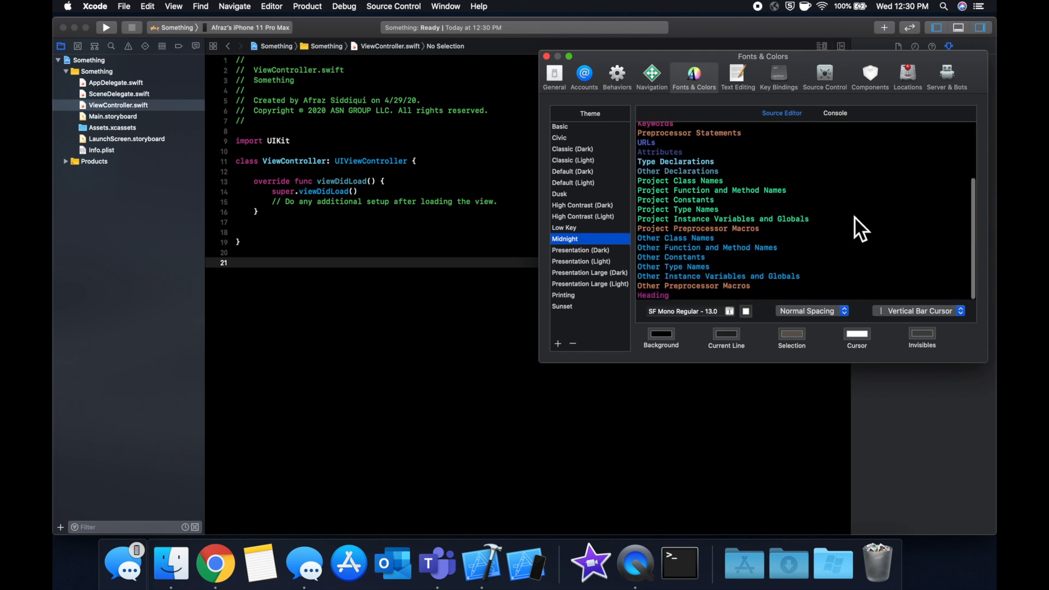
pyautogui.scroll(3)
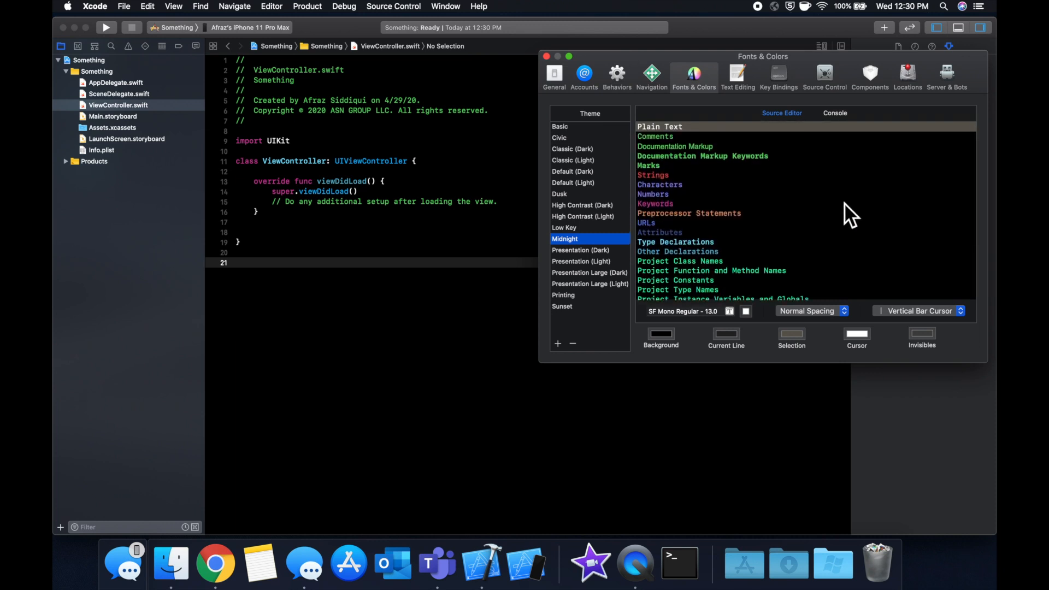
pyautogui.scroll(-3)
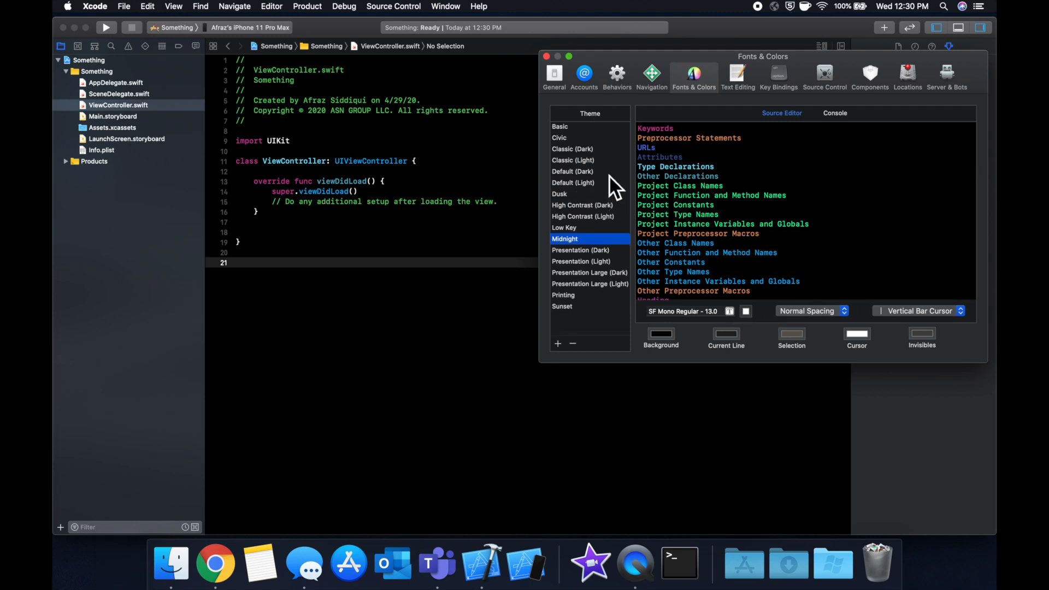
# Preview the Civic and Classic (Dark) themes on the code.
pyautogui.click(560, 137)
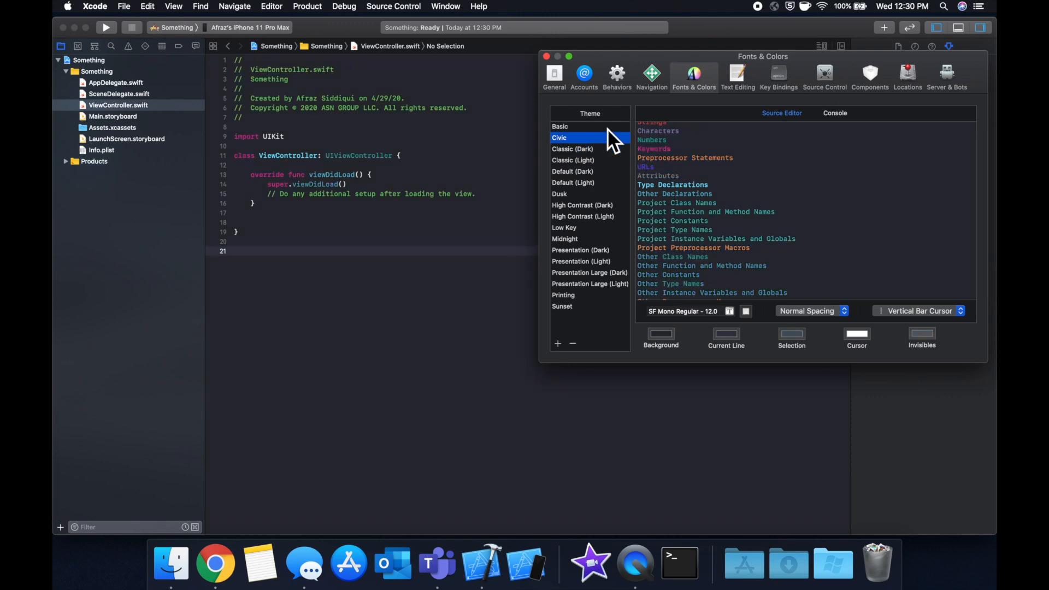
pyautogui.click(571, 149)
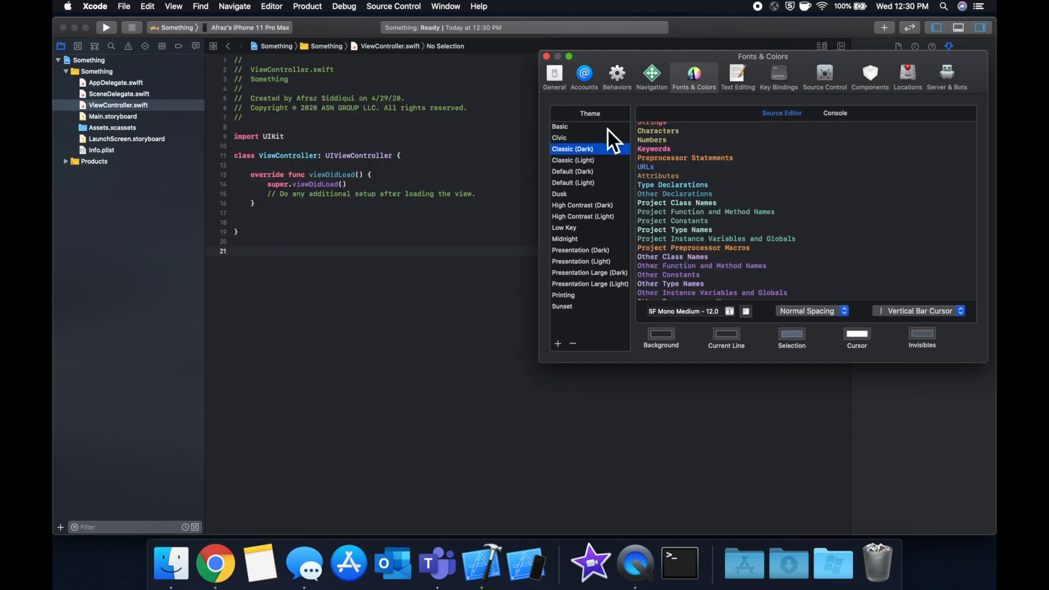
pyautogui.click(559, 127)
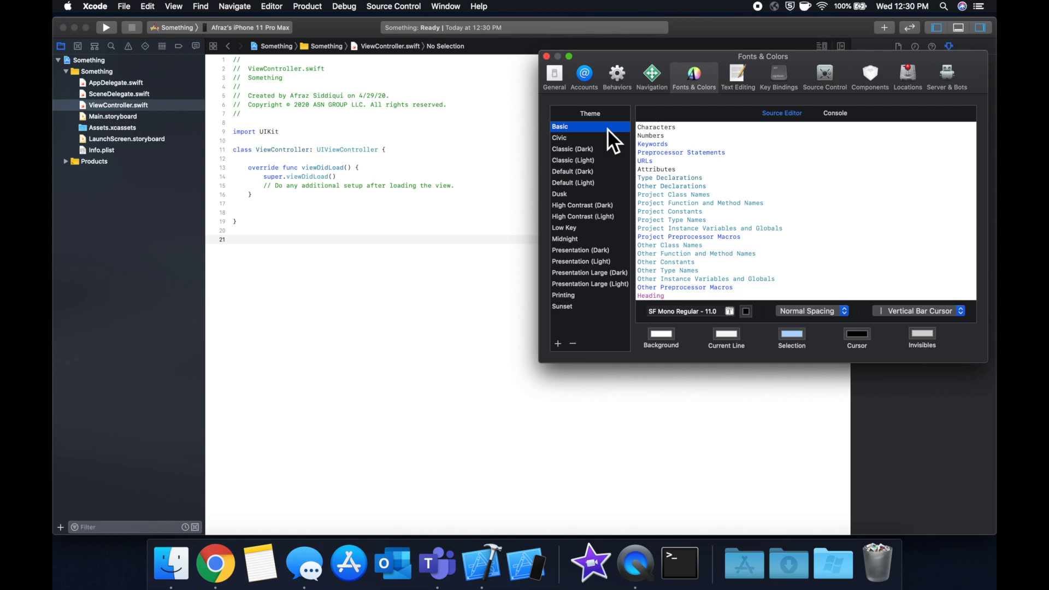
pyautogui.click(558, 138)
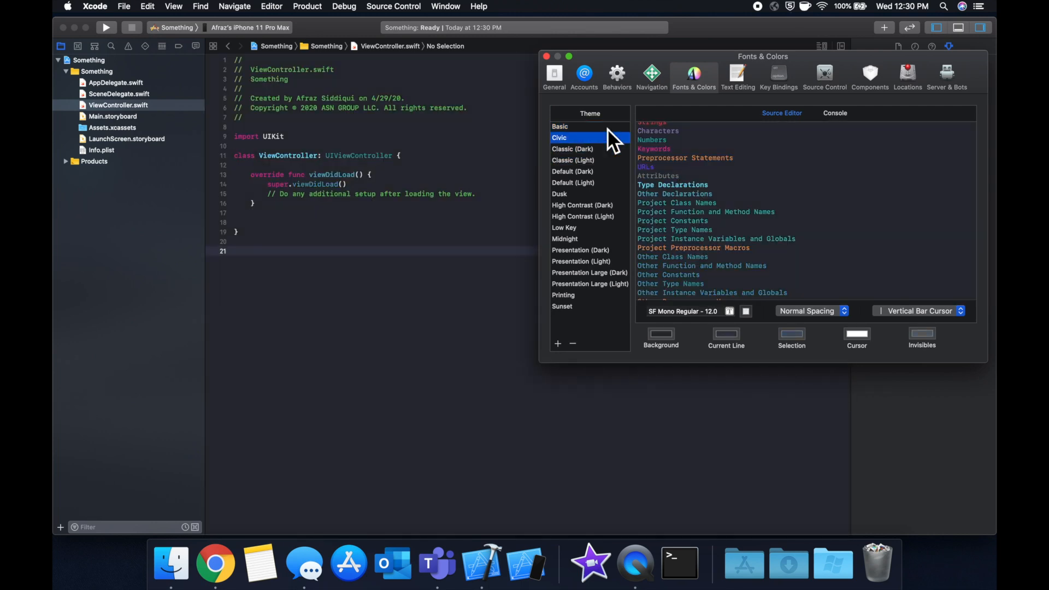
# Preview Default (Light), Low Key and Midnight, ending on Presentation (Light).
pyautogui.click(572, 183)
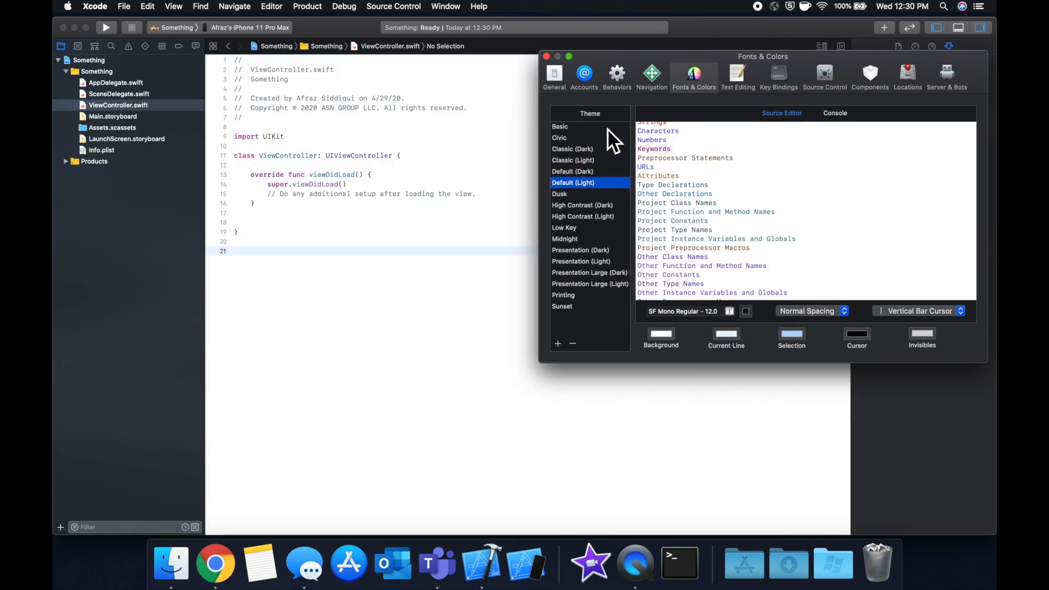
pyautogui.click(564, 228)
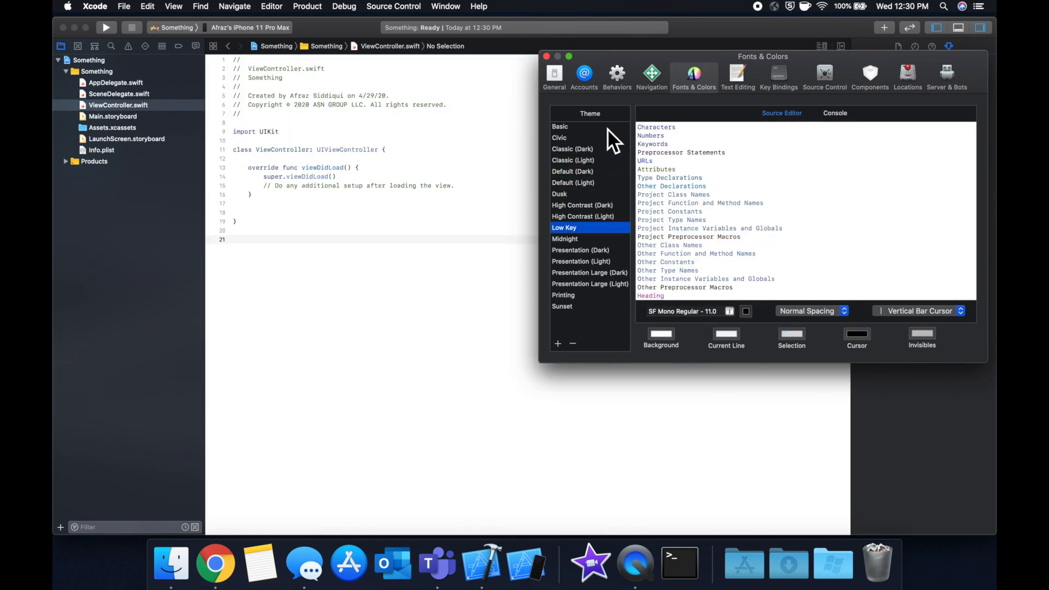
pyautogui.click(565, 239)
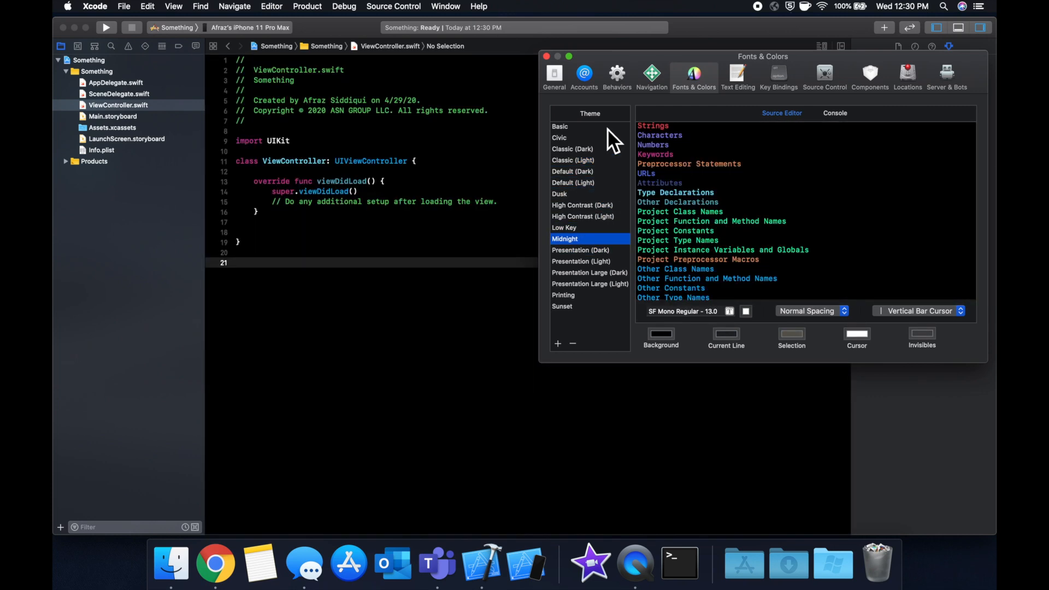
pyautogui.click(580, 261)
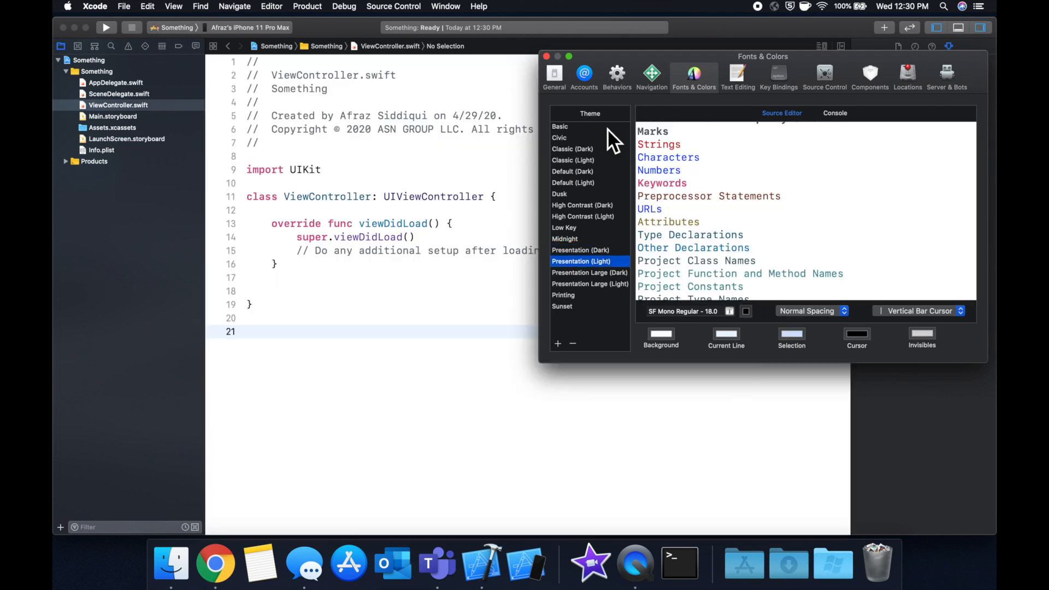
# Compare Presentation Large (Dark) and (Light) on the code, then apply the Printing theme.
pyautogui.click(589, 272)
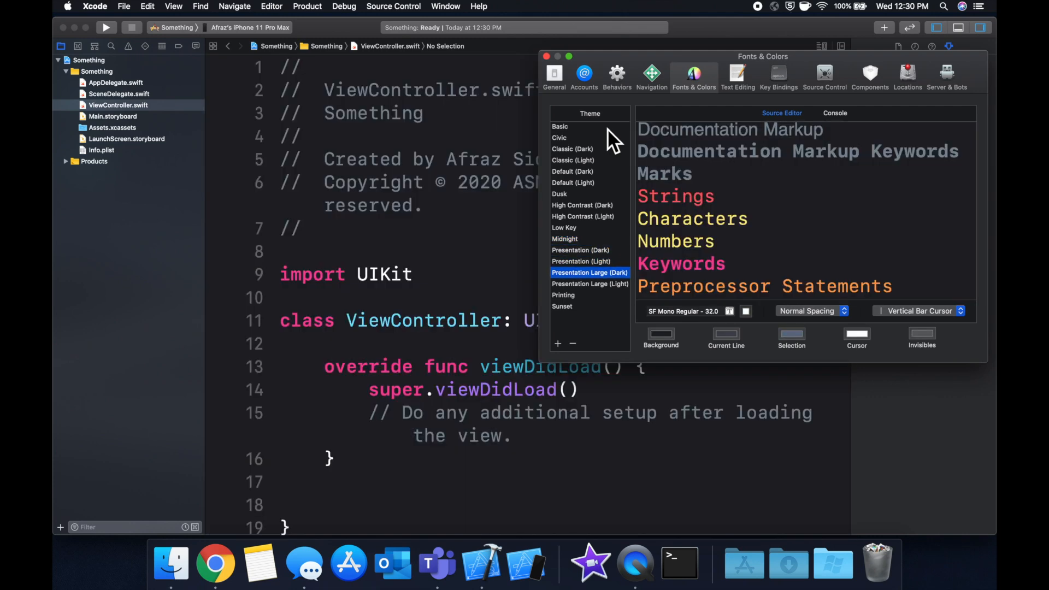
pyautogui.scroll(-3)
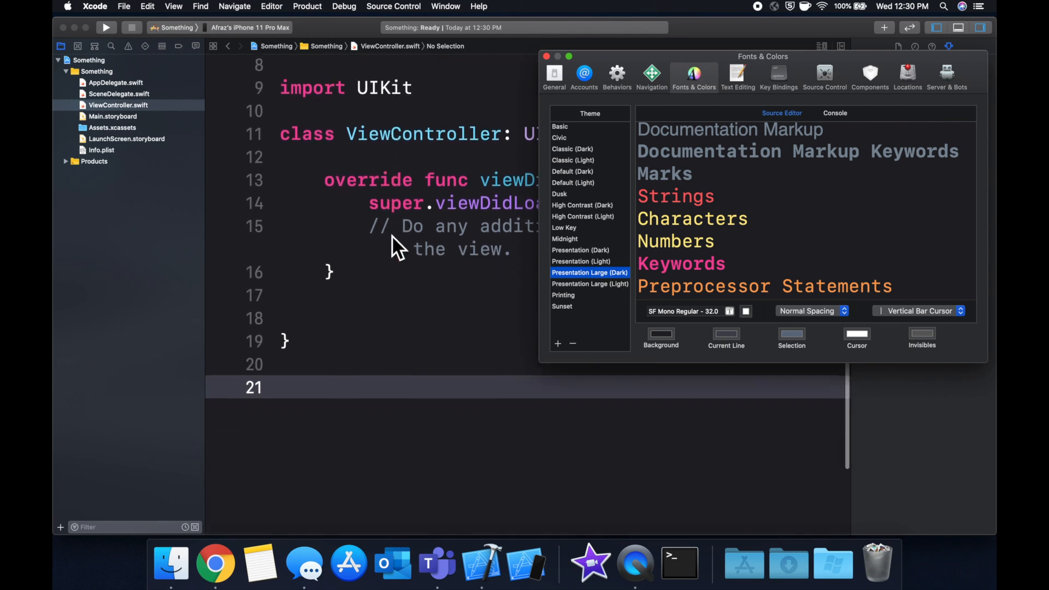
pyautogui.scroll(3)
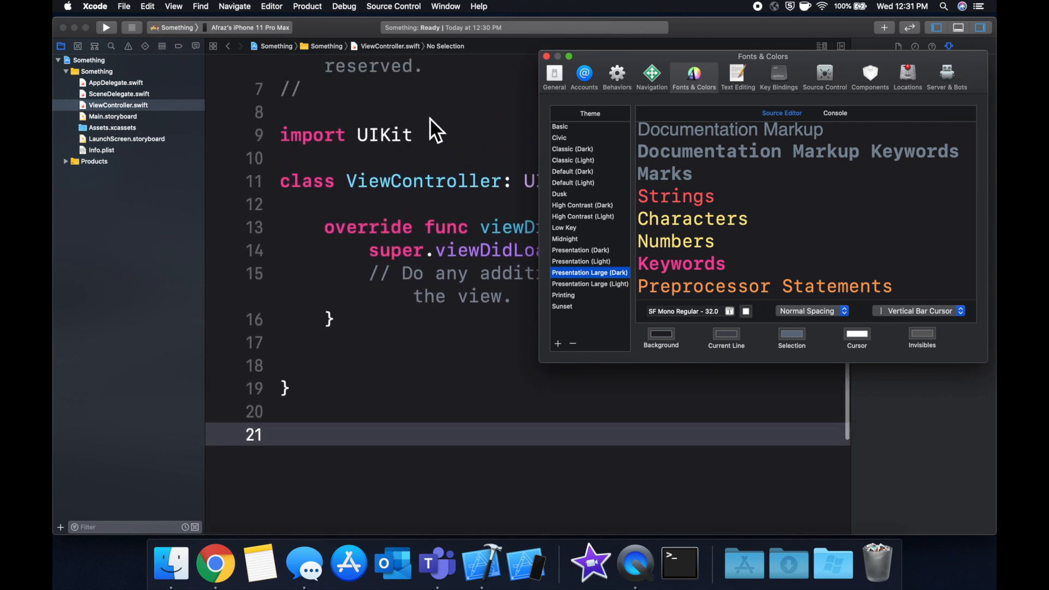
pyautogui.moveTo(407, 180)
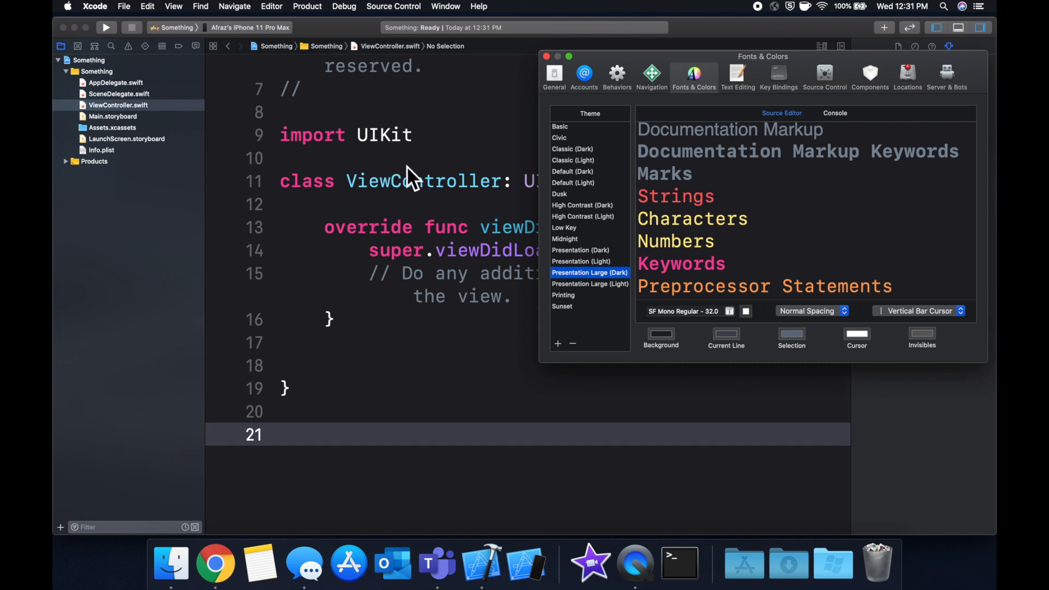
pyautogui.click(589, 284)
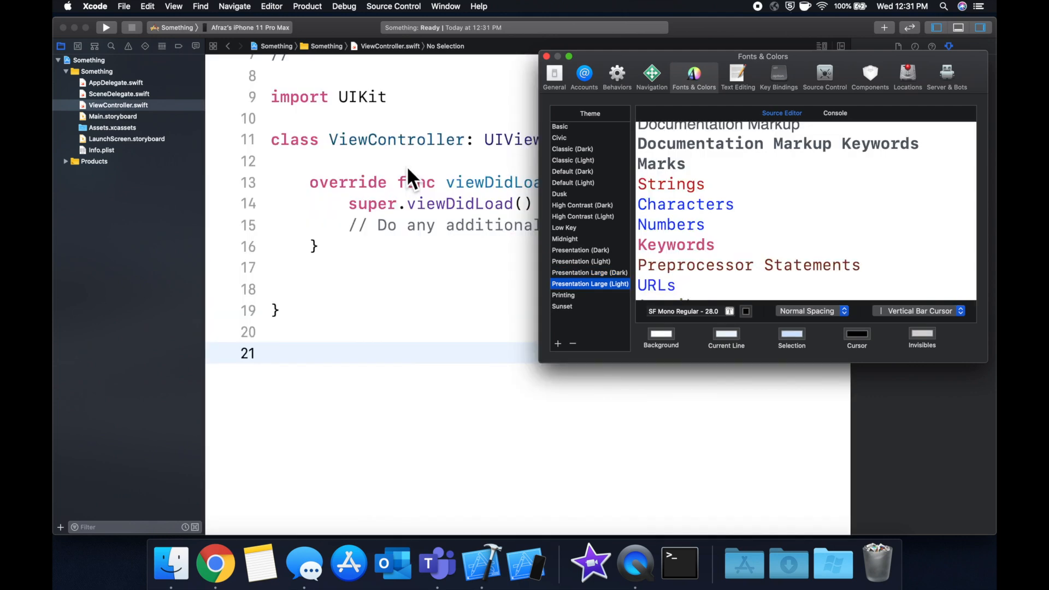
pyautogui.click(563, 295)
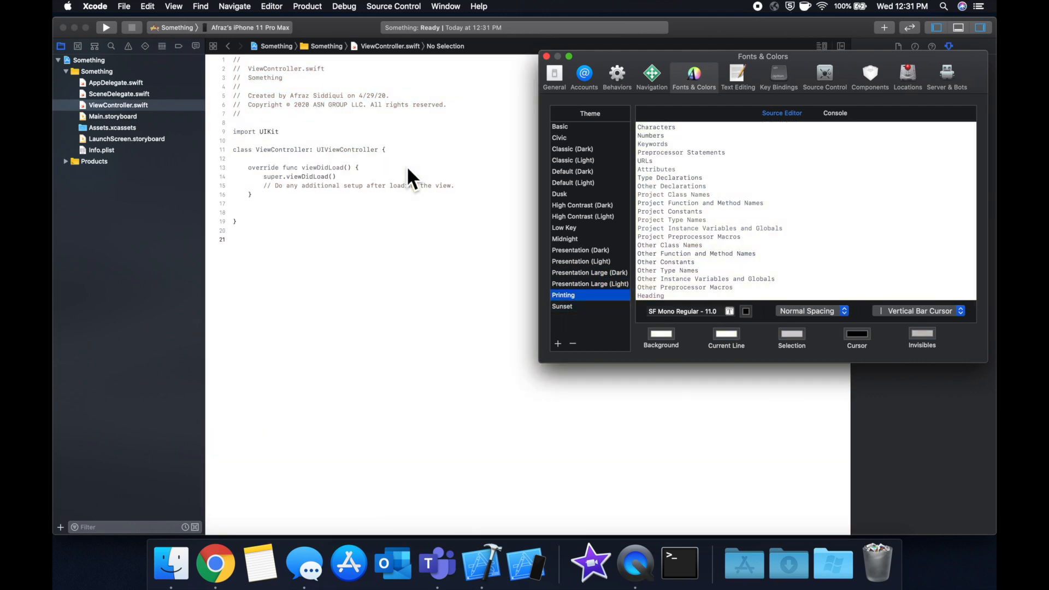
# Try Midnight and Presentation (Dark), then apply Presentation Large (Dark).
pyautogui.click(565, 240)
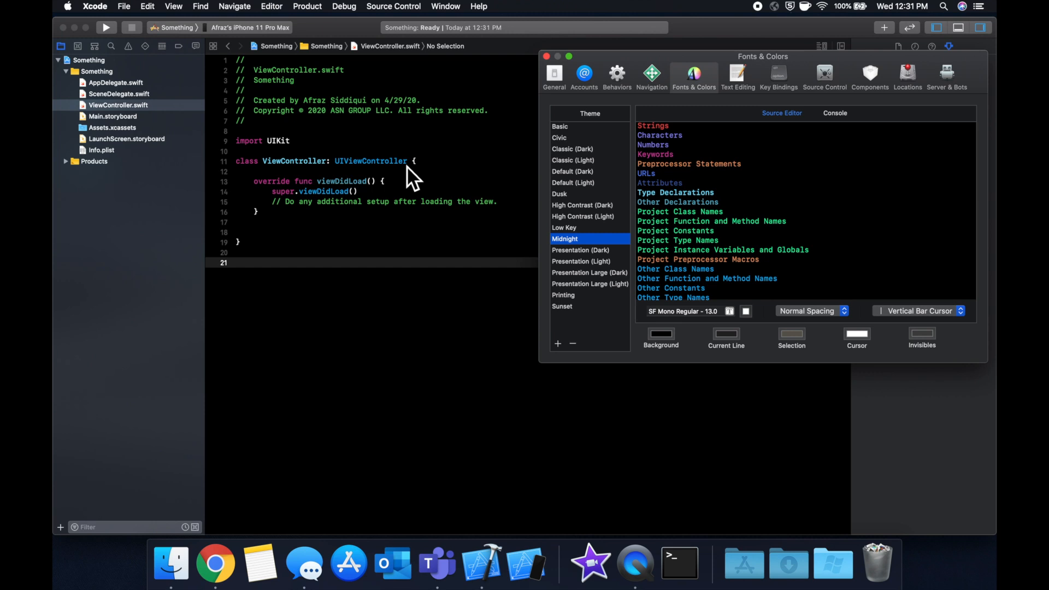
pyautogui.moveTo(788, 187)
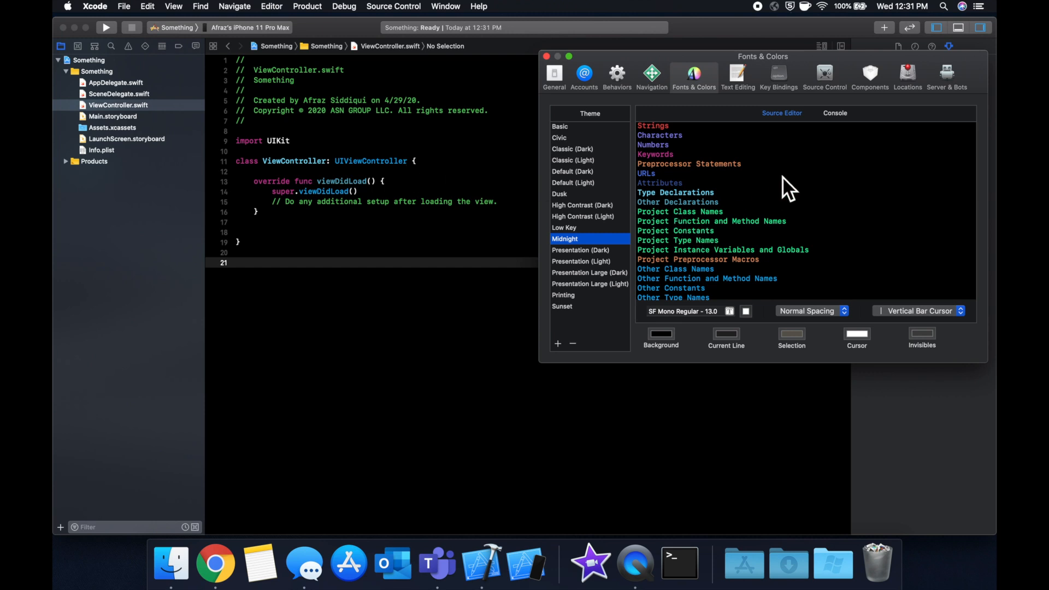
pyautogui.moveTo(606, 218)
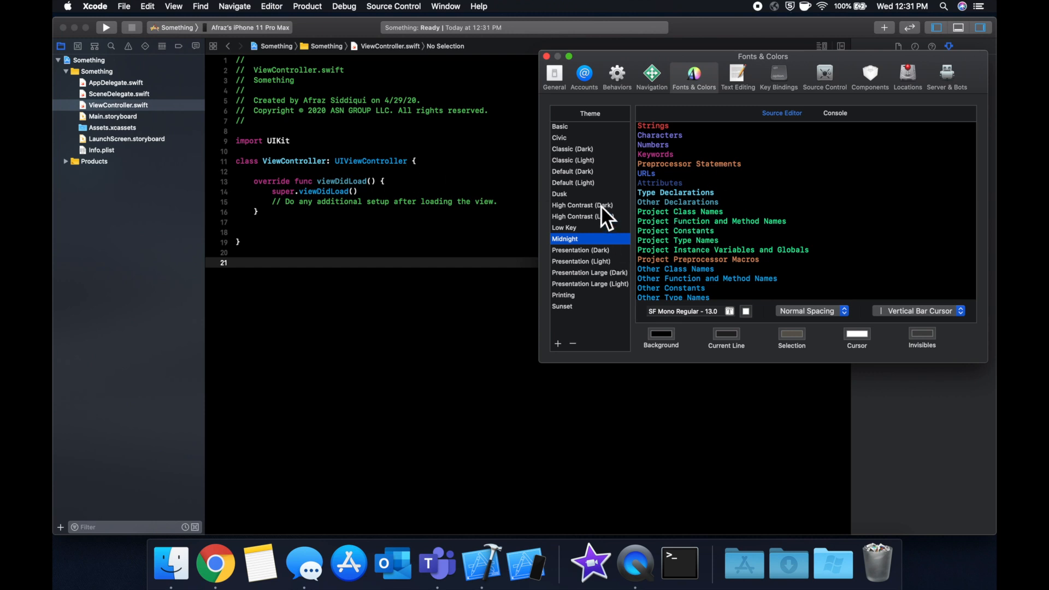
pyautogui.click(580, 249)
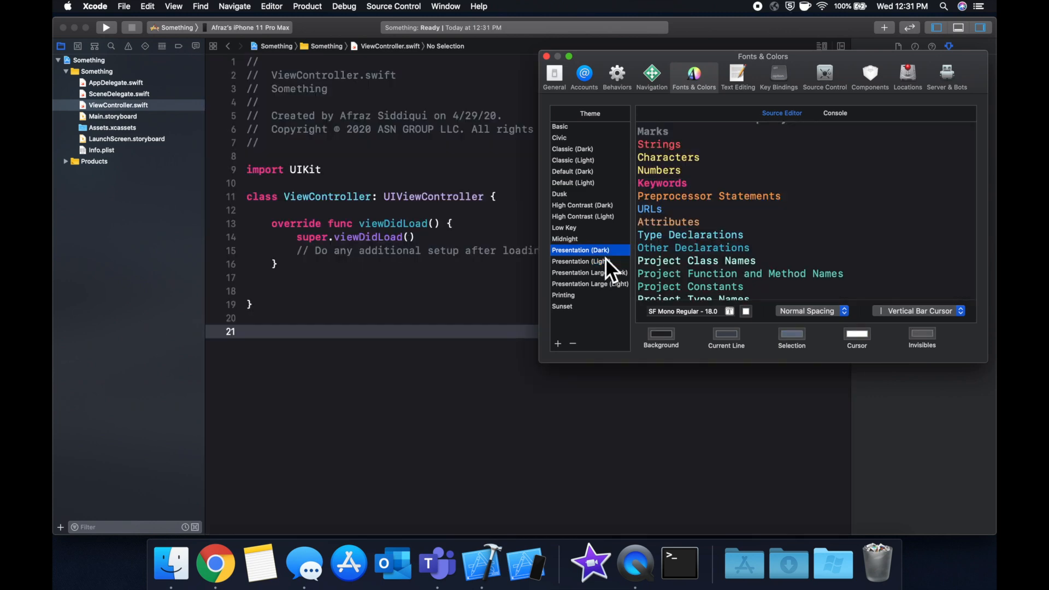
pyautogui.click(587, 272)
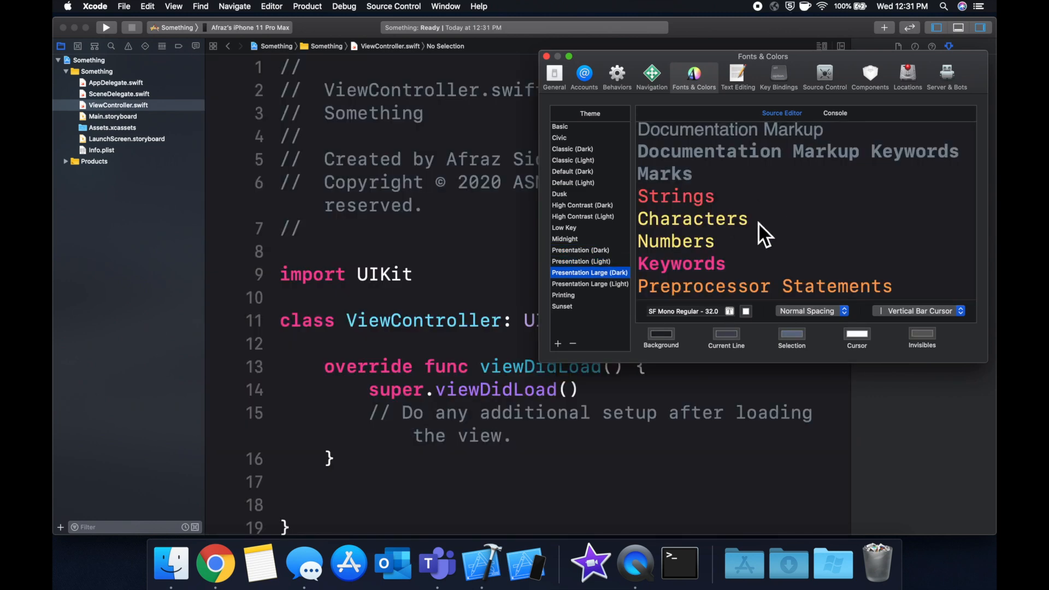
pyautogui.moveTo(705, 194)
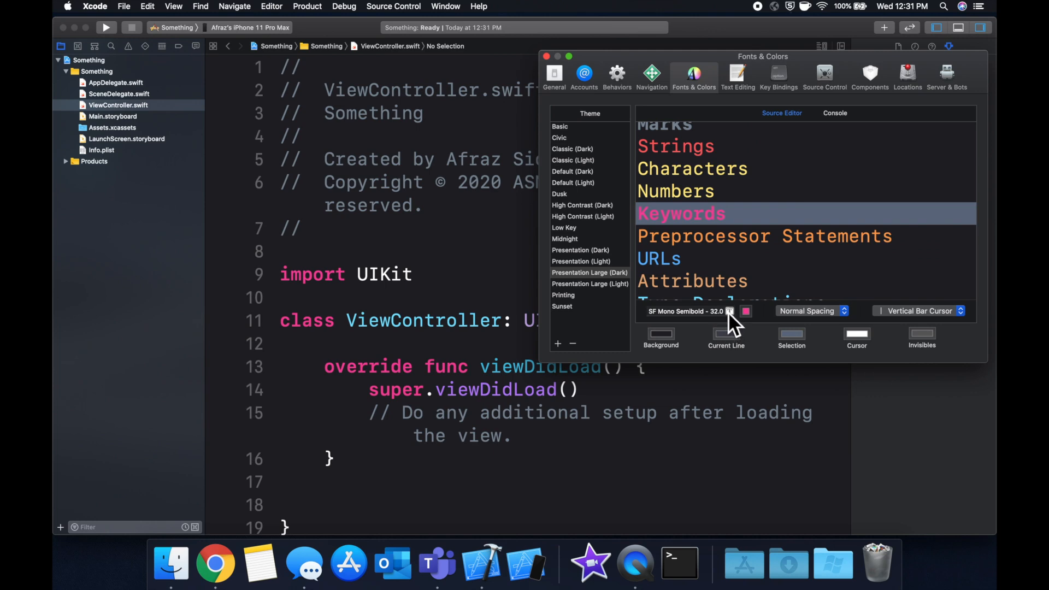
pyautogui.moveTo(735, 70)
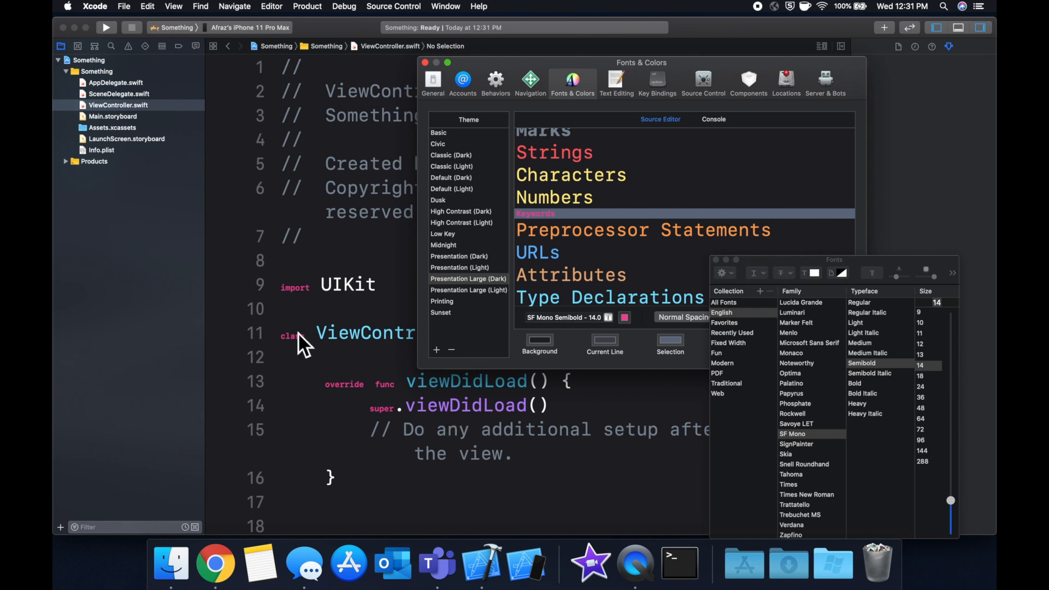
pyautogui.moveTo(726, 454)
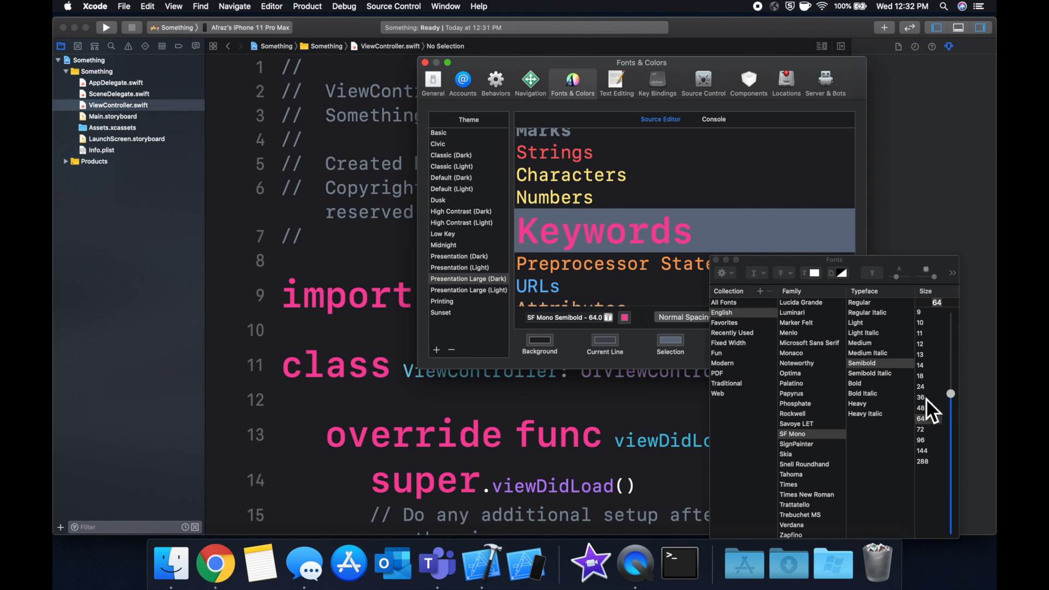
# Try SignPainter and SF Mono, settle on Rockwell 36 for Keywords, and dismiss the font chooser.
pyautogui.click(795, 444)
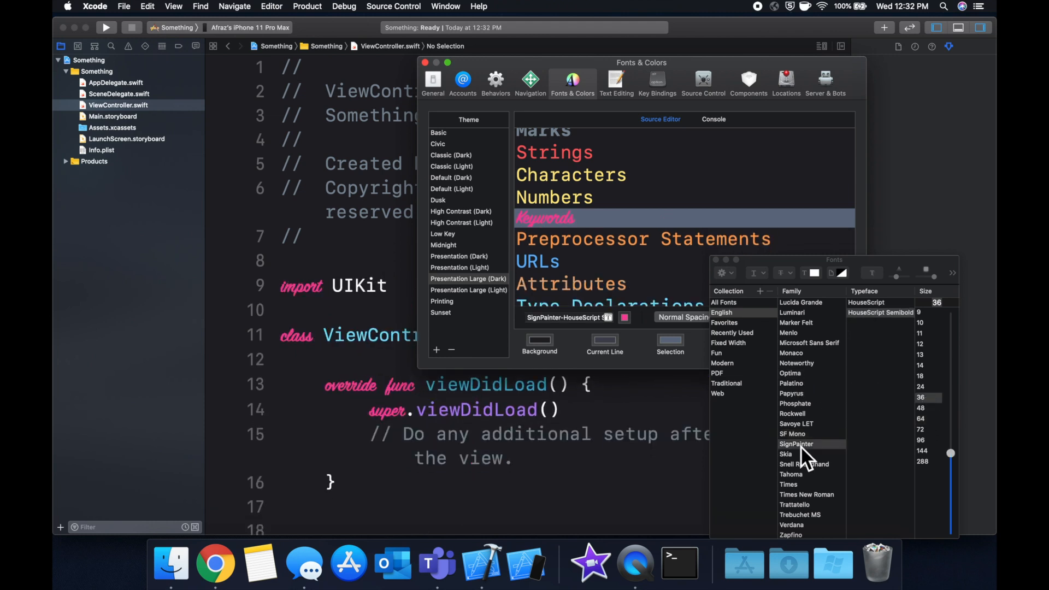
pyautogui.click(792, 433)
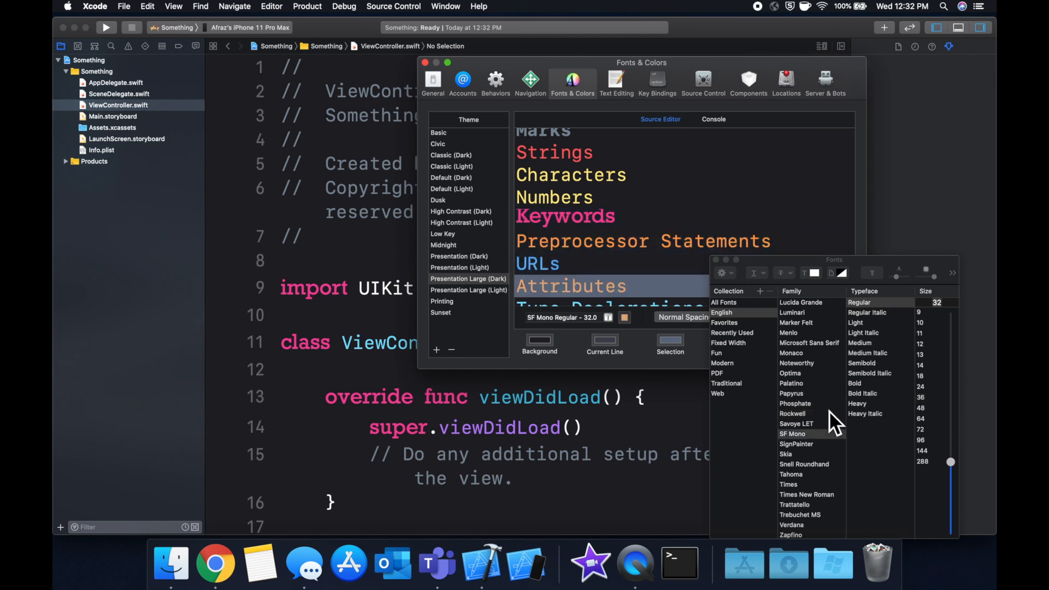
pyautogui.click(641, 240)
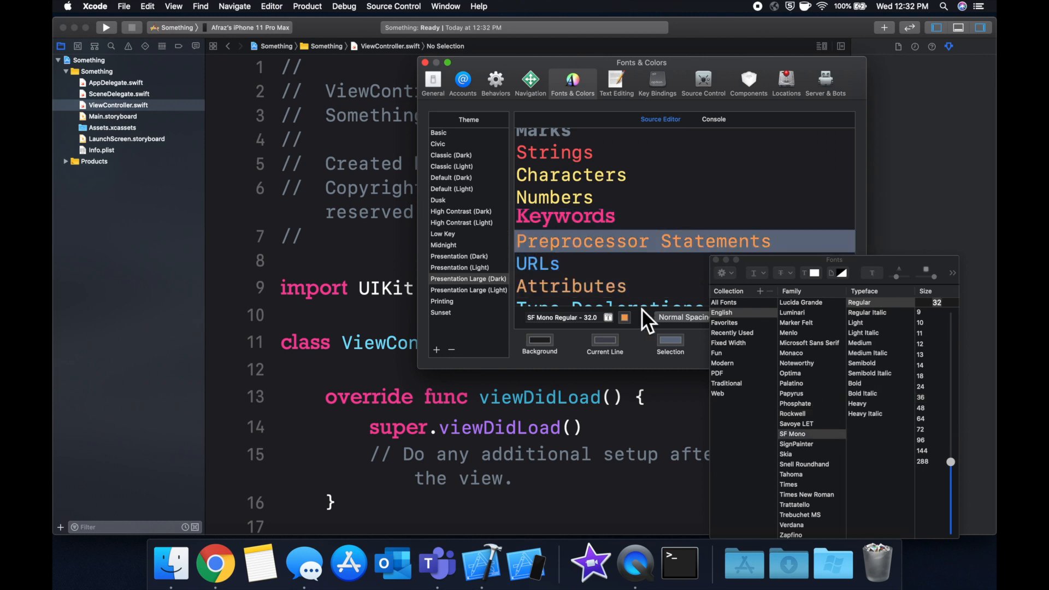
pyautogui.click(564, 215)
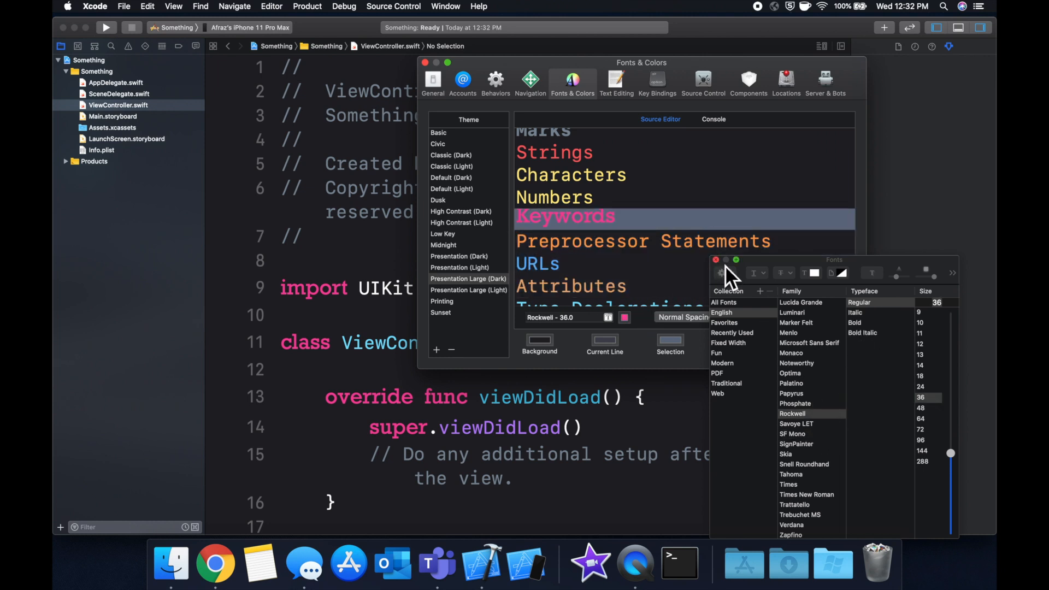
pyautogui.click(715, 260)
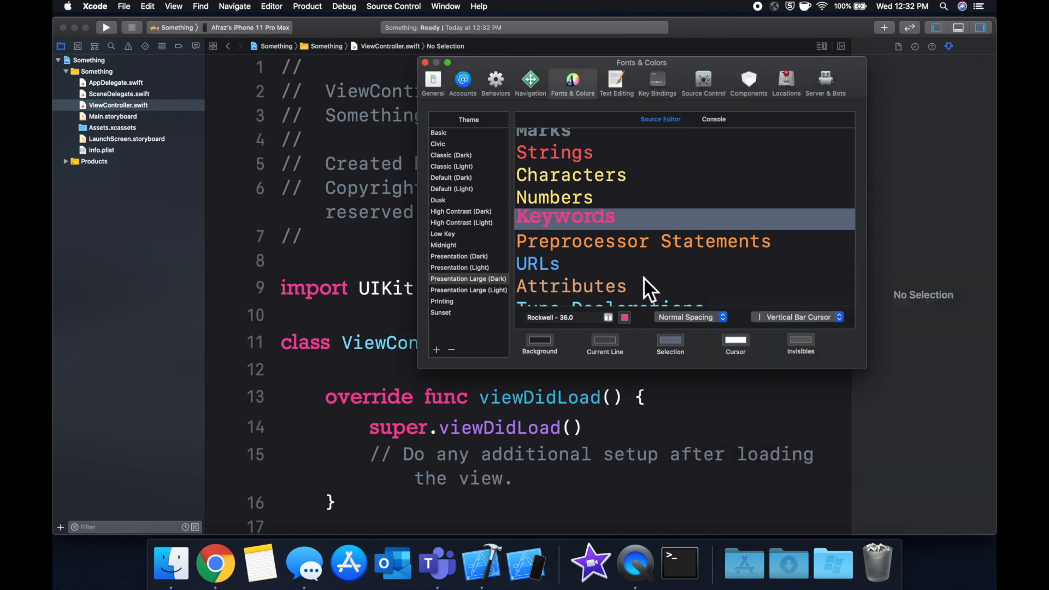
pyautogui.moveTo(658, 234)
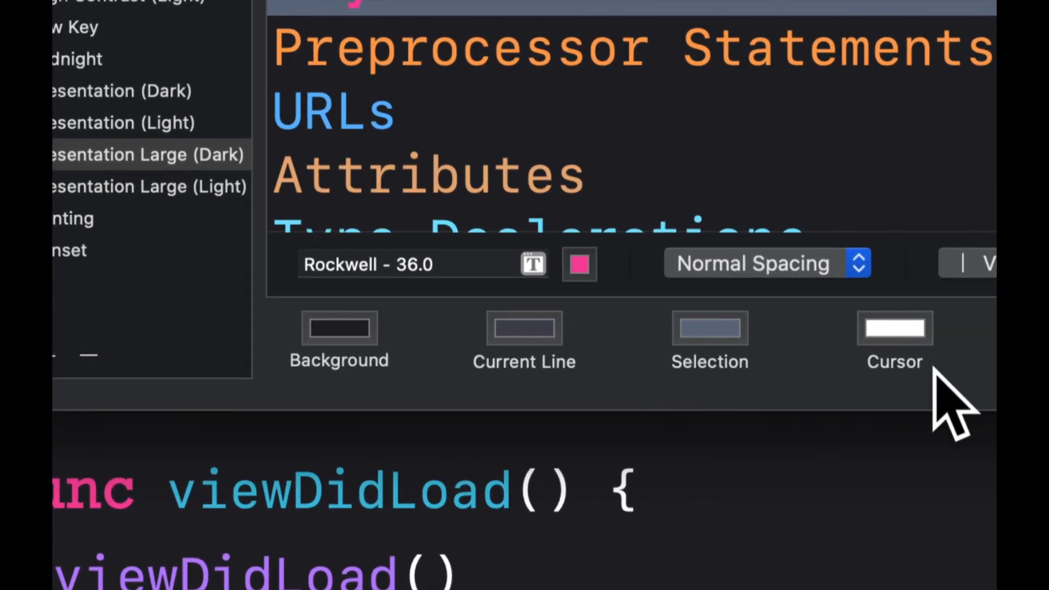
pyautogui.moveTo(605, 388)
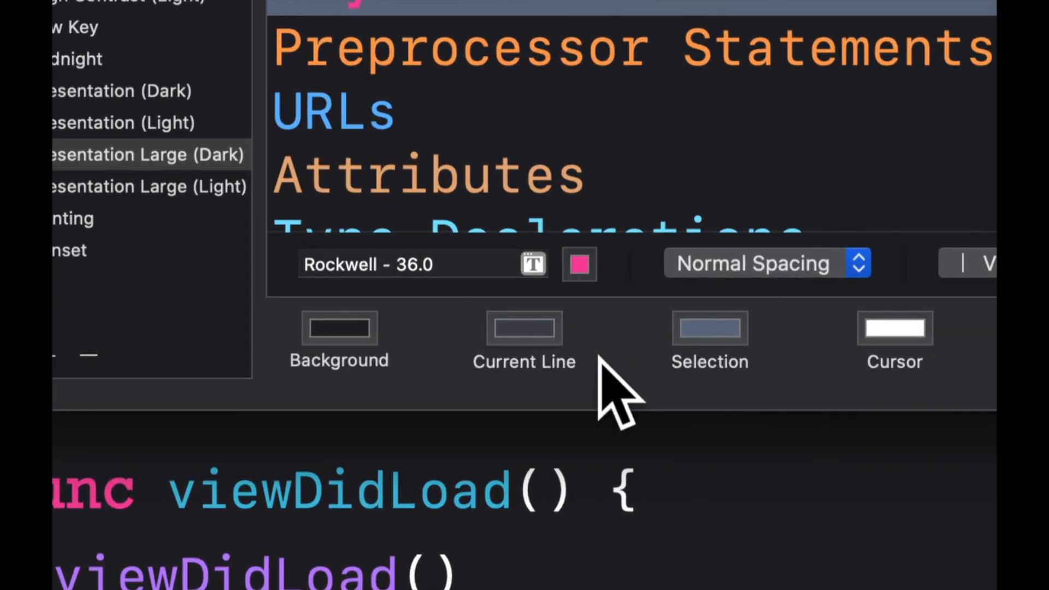
pyautogui.moveTo(448, 391)
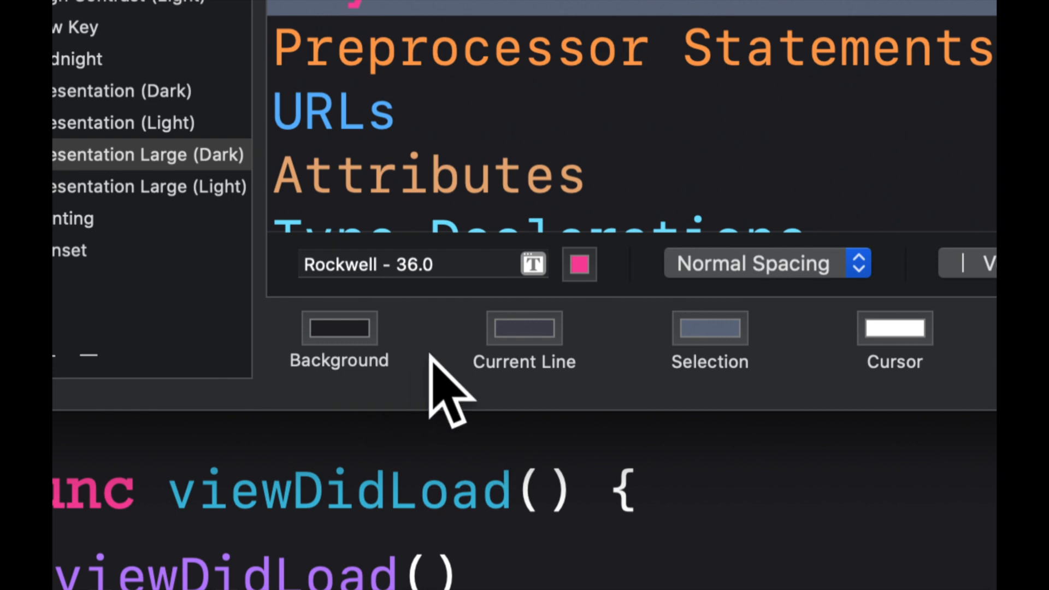
pyautogui.moveTo(609, 398)
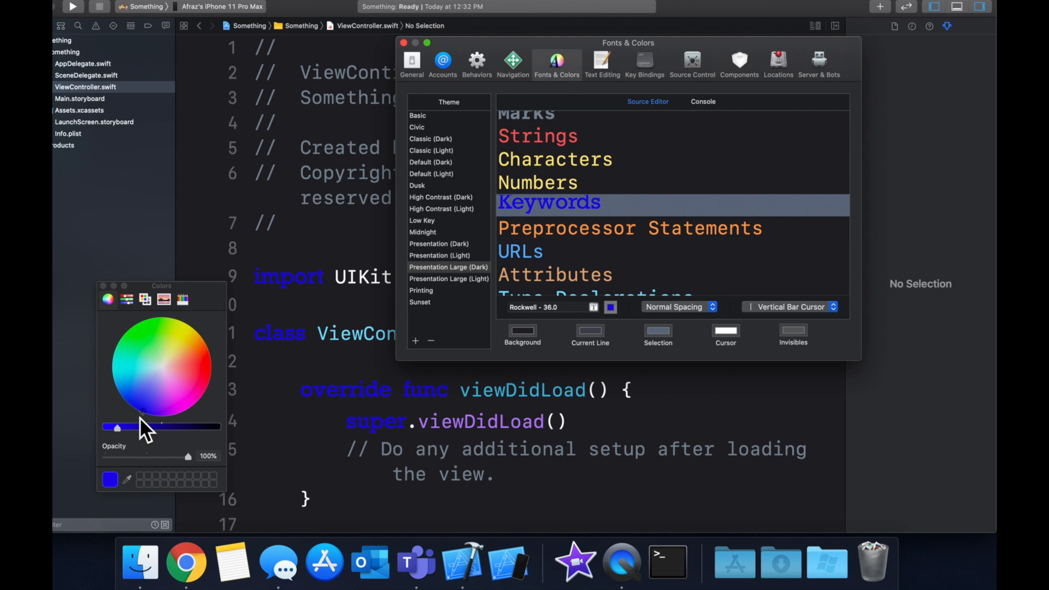
pyautogui.moveTo(224, 274)
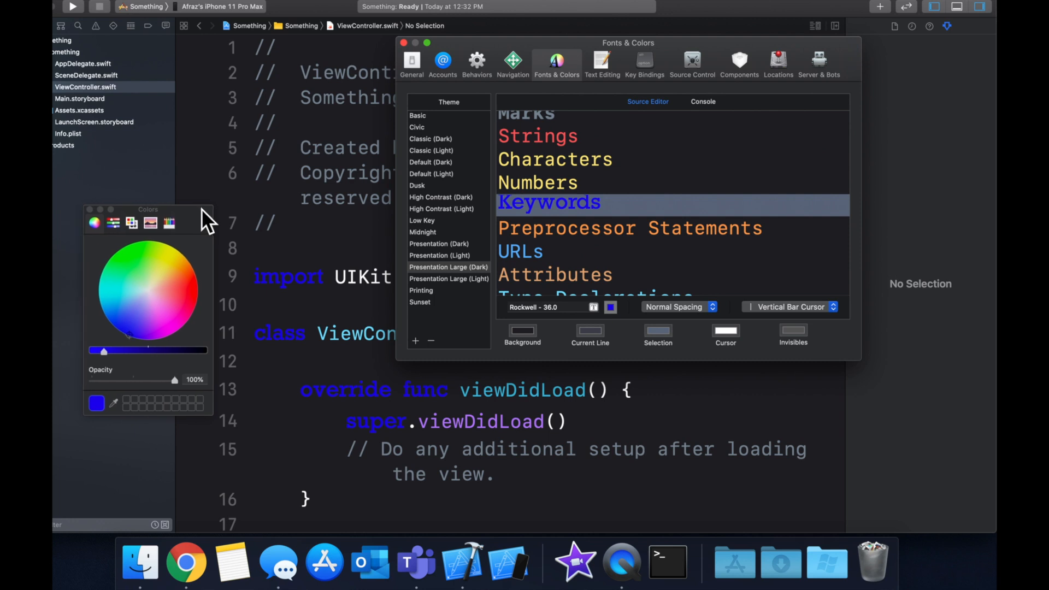
pyautogui.moveTo(148, 209); pyautogui.dragTo(178, 215)
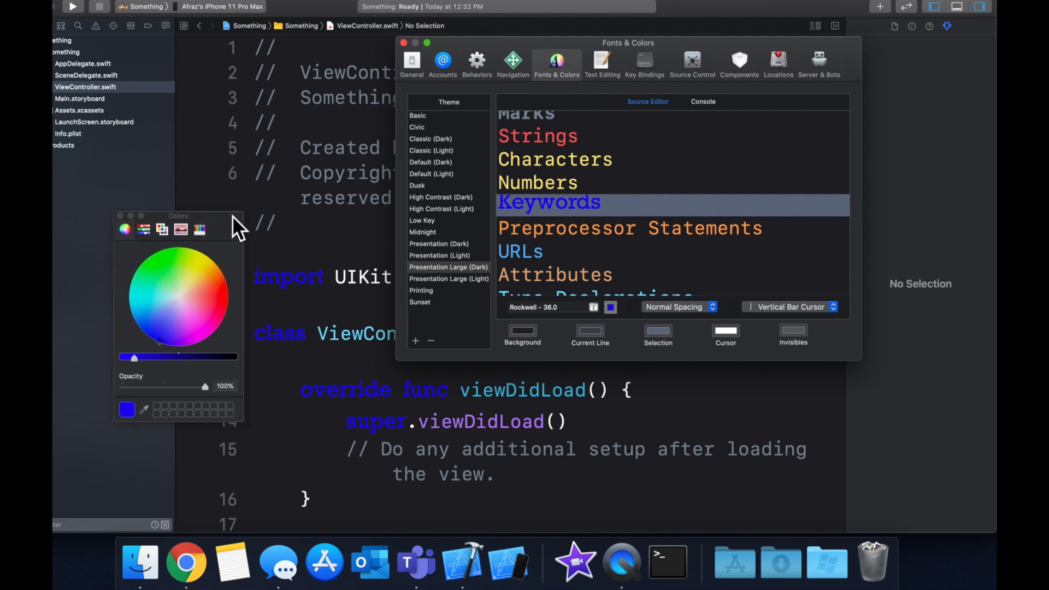
pyautogui.moveTo(756, 161)
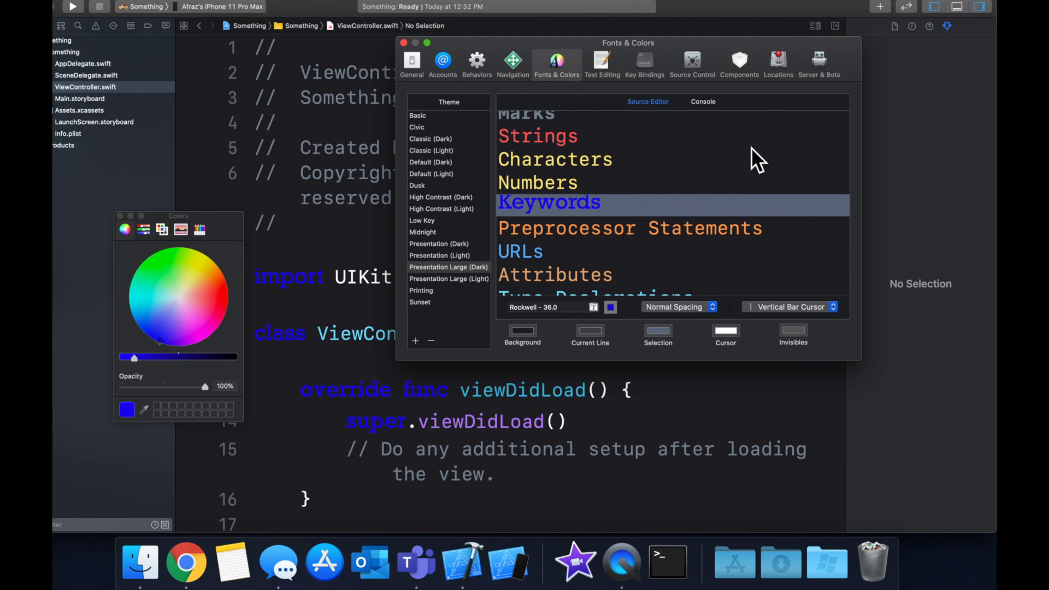
pyautogui.moveTo(711, 199)
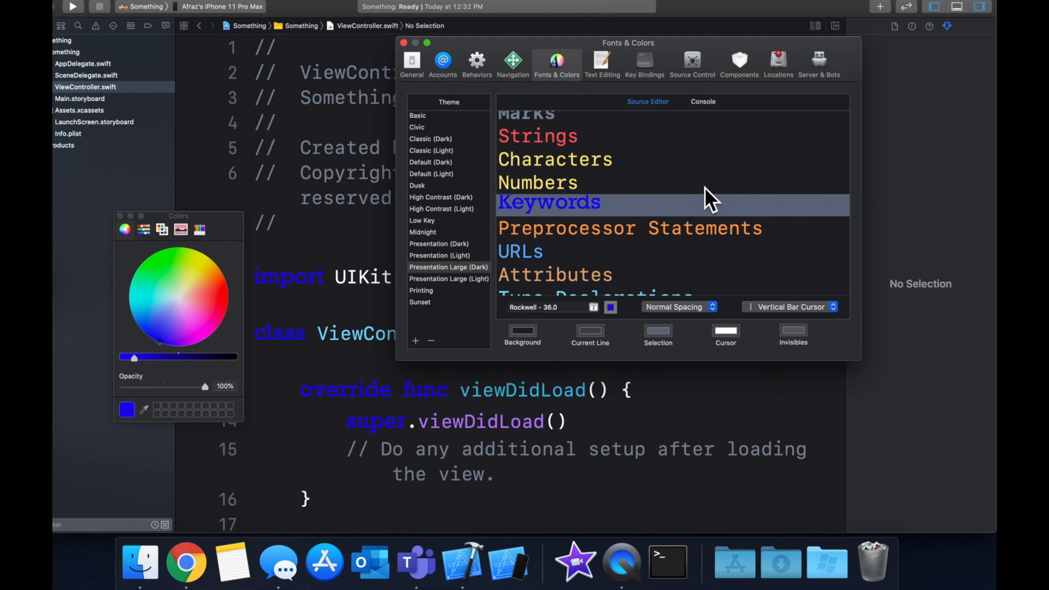
pyautogui.moveTo(677, 207)
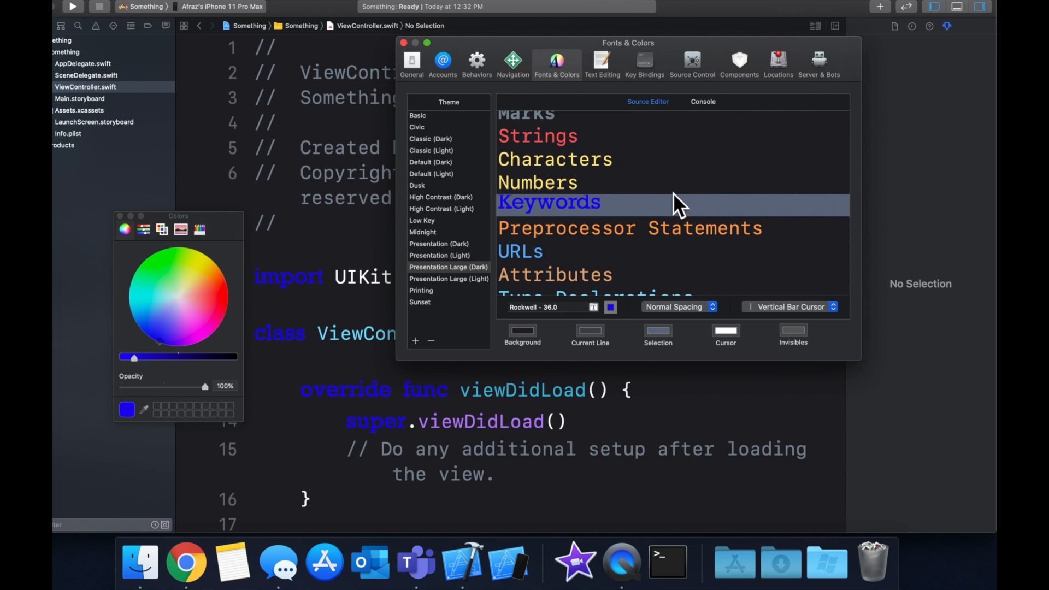
pyautogui.click(537, 182)
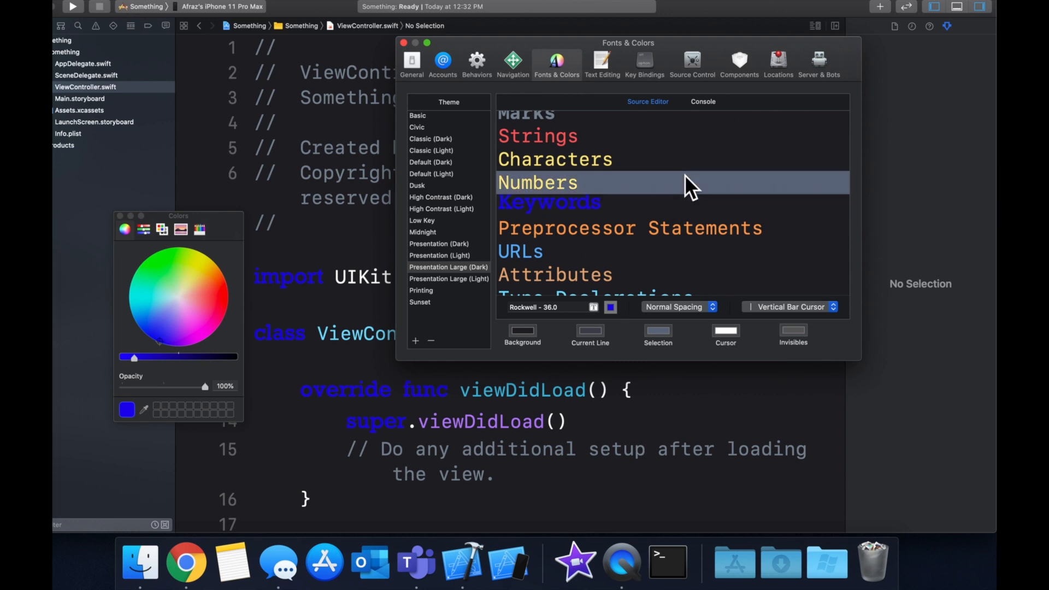
pyautogui.click(554, 160)
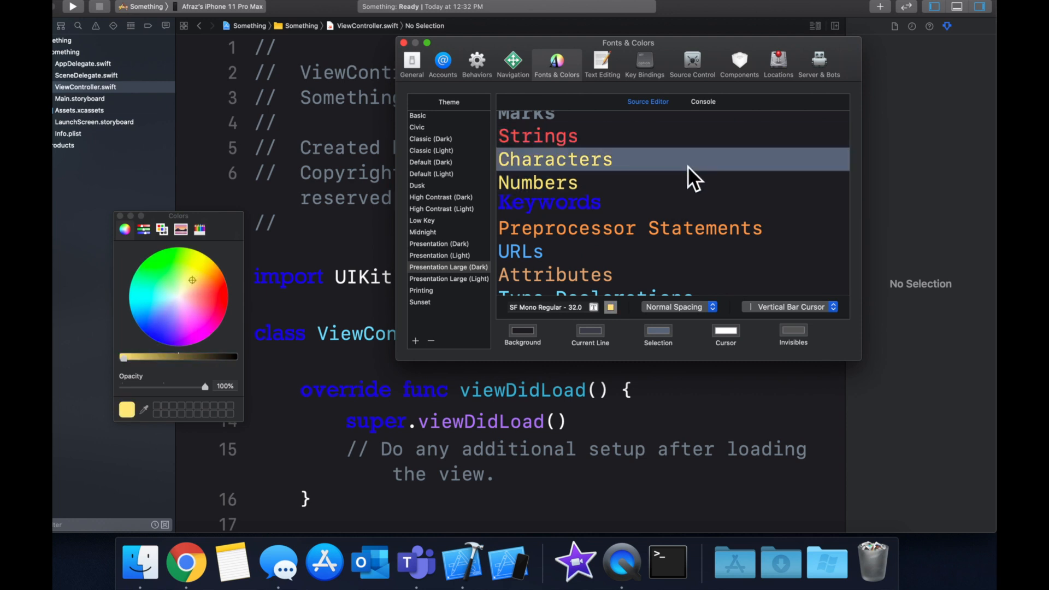
pyautogui.moveTo(341, 261)
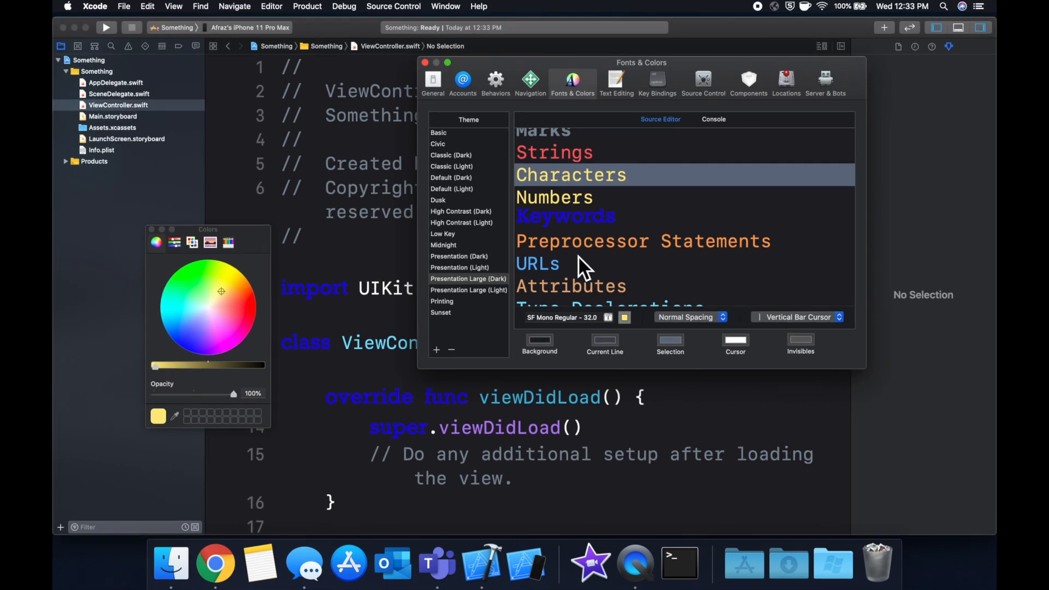
pyautogui.moveTo(680, 261)
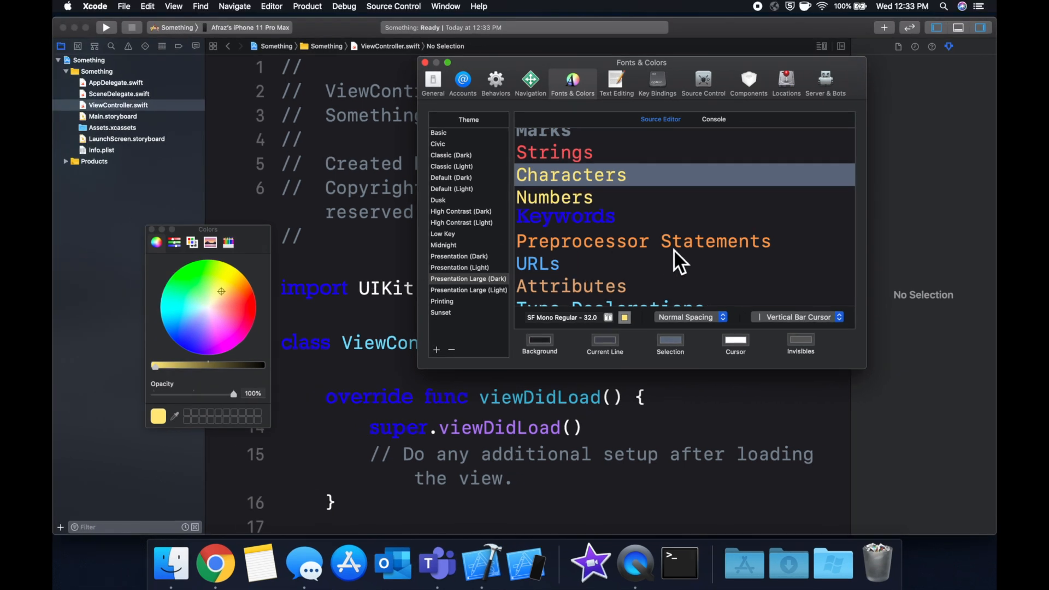
pyautogui.moveTo(608, 231)
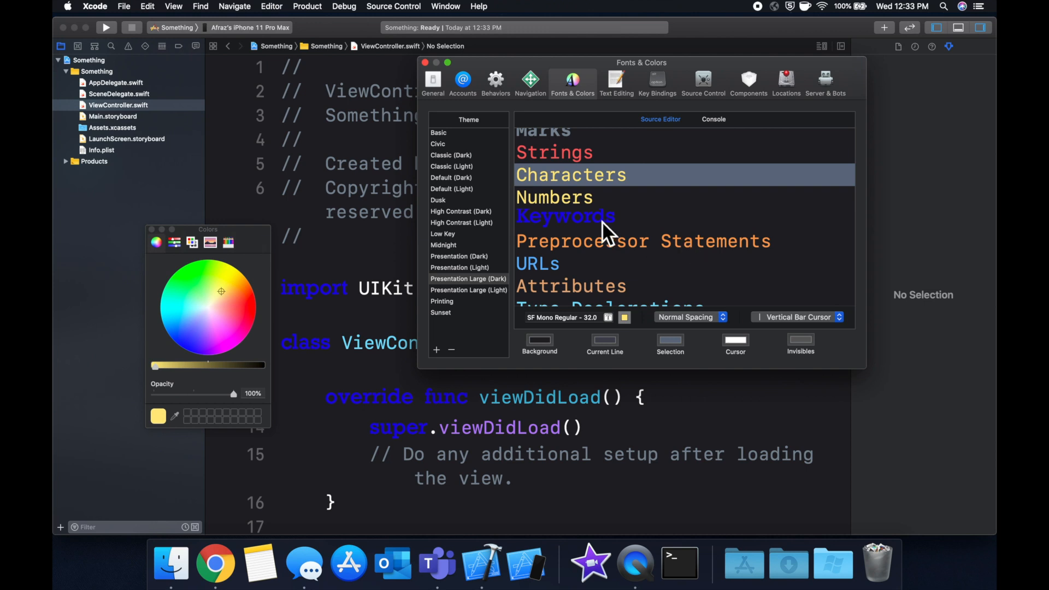
pyautogui.moveTo(679, 237)
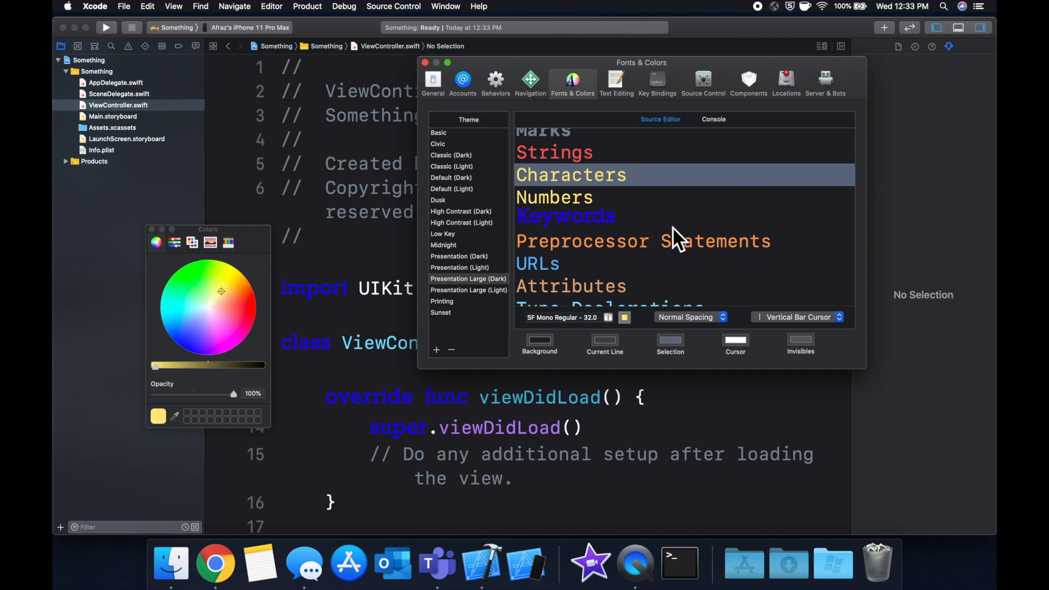
pyautogui.moveTo(387, 368)
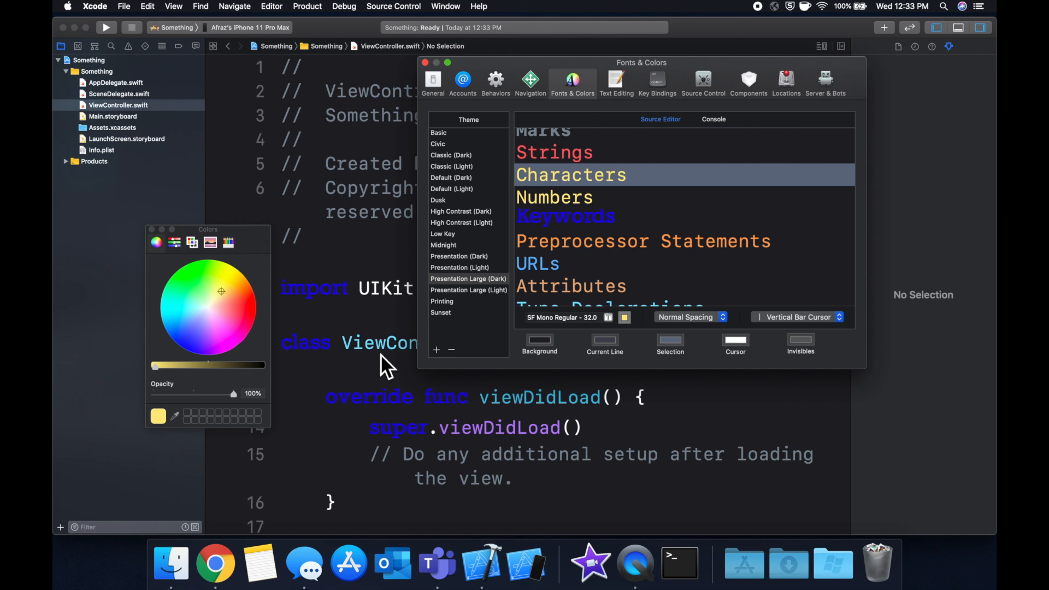
pyautogui.moveTo(333, 405)
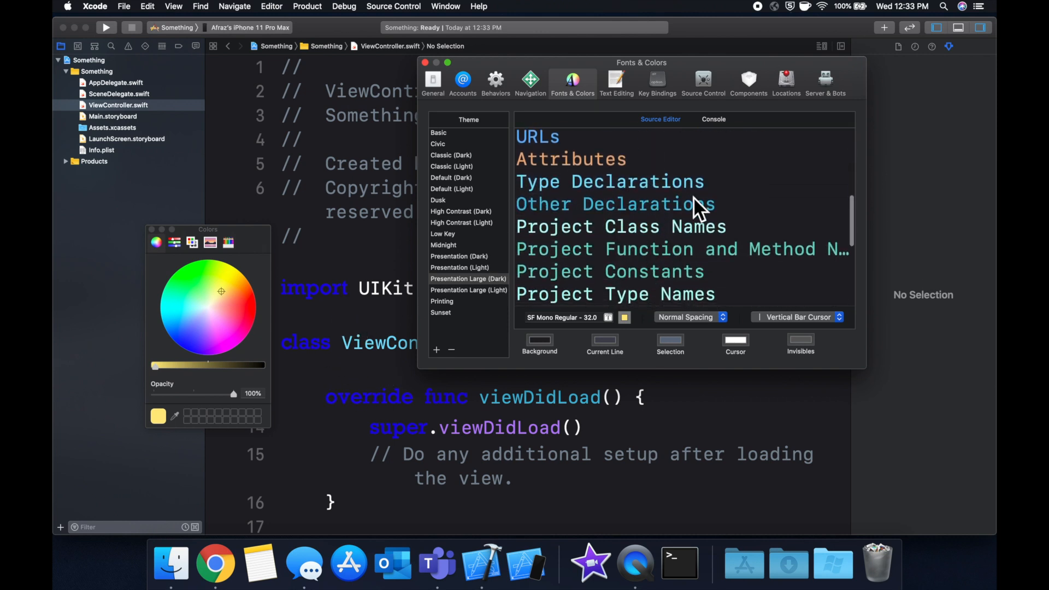
# Inspect the Marks, Strings and Characters syntax styles in the list.
pyautogui.scroll(-3)
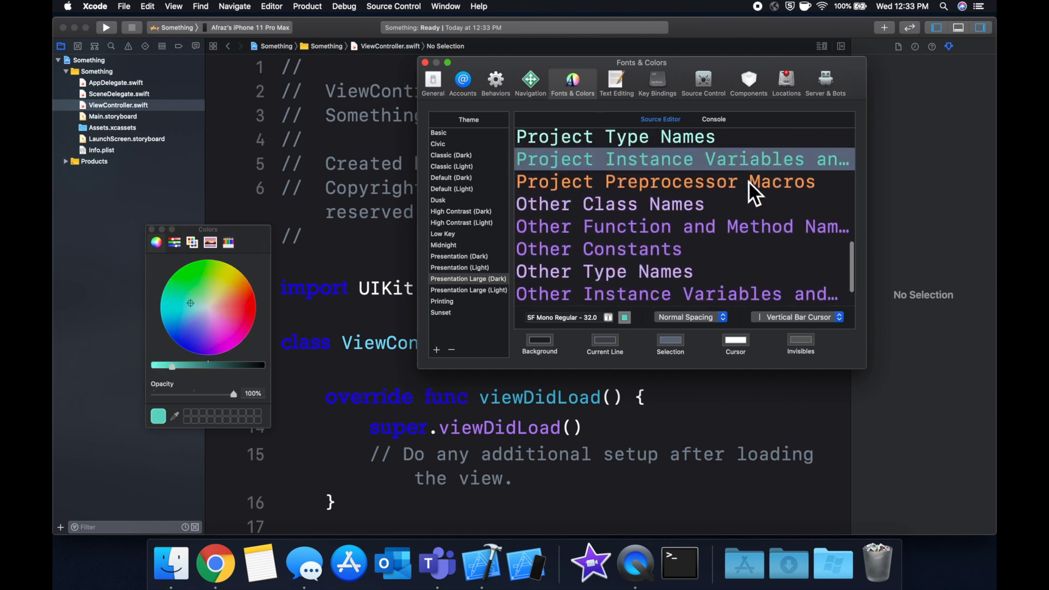
pyautogui.scroll(3)
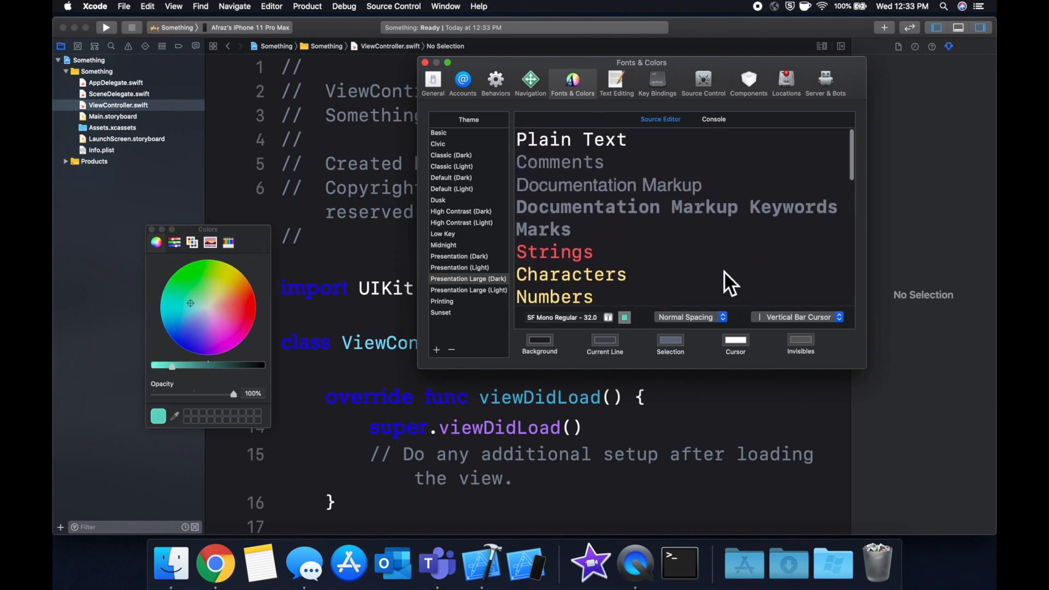
pyautogui.click(543, 228)
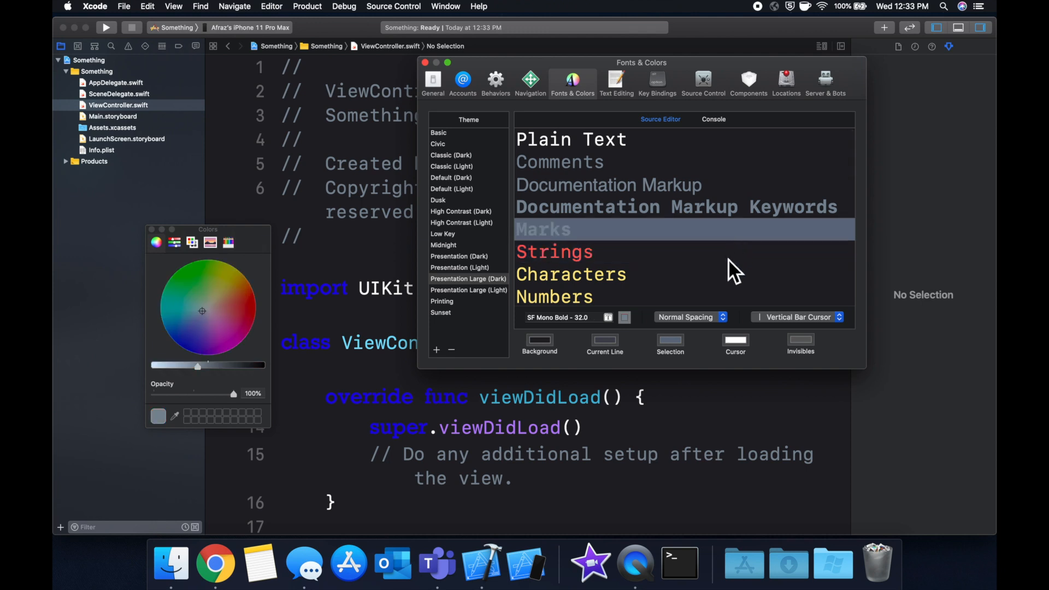
pyautogui.click(570, 274)
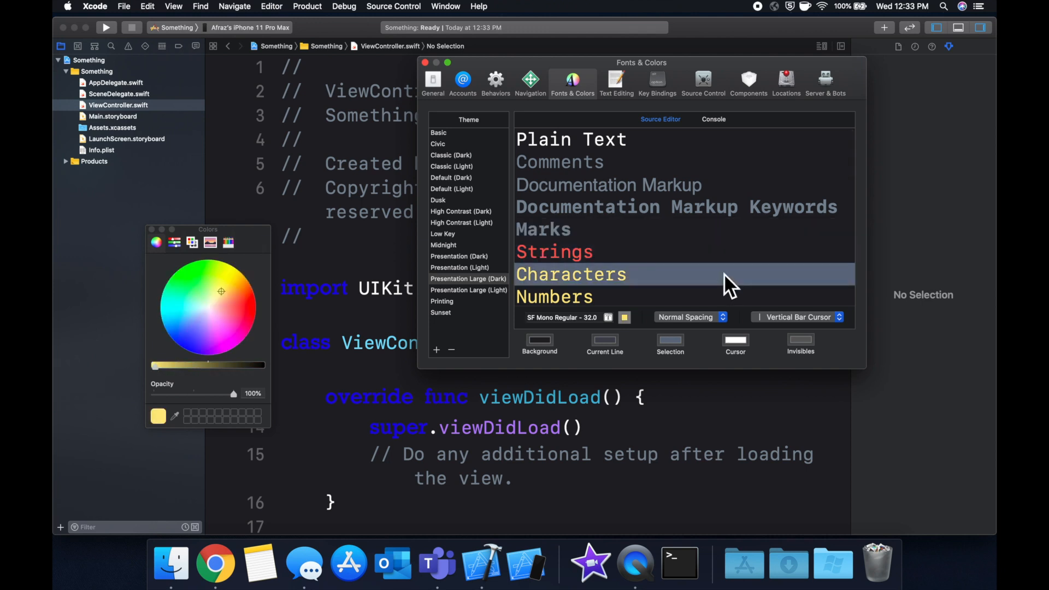
pyautogui.click(543, 228)
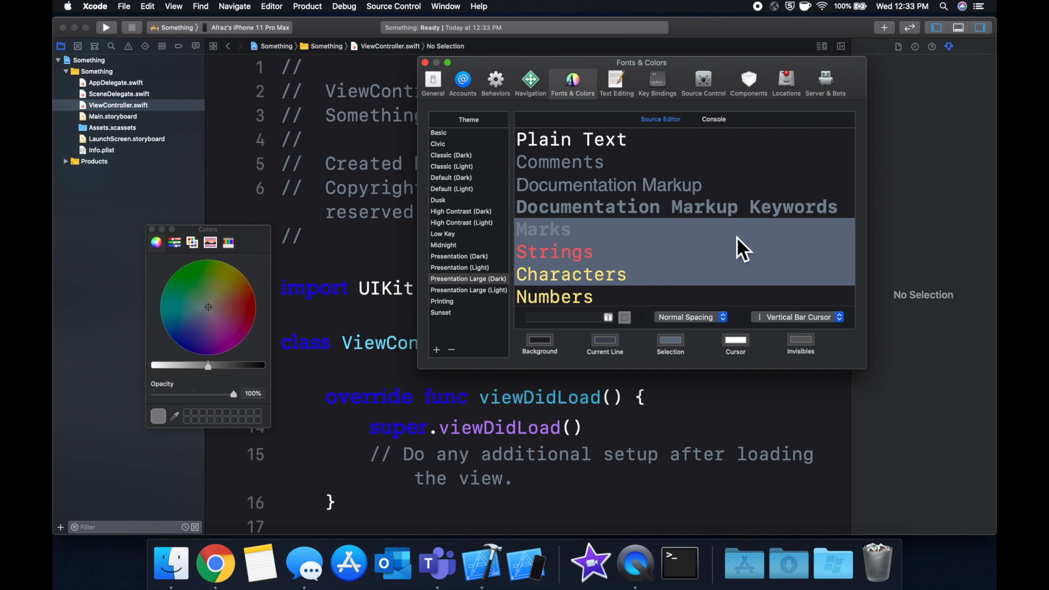
pyautogui.click(543, 228)
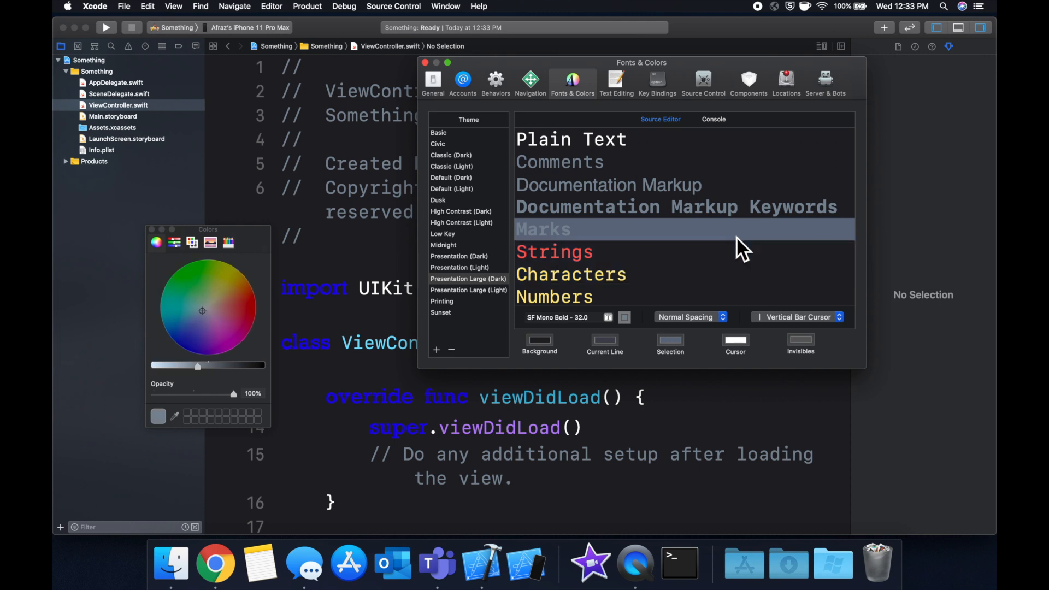
pyautogui.click(554, 251)
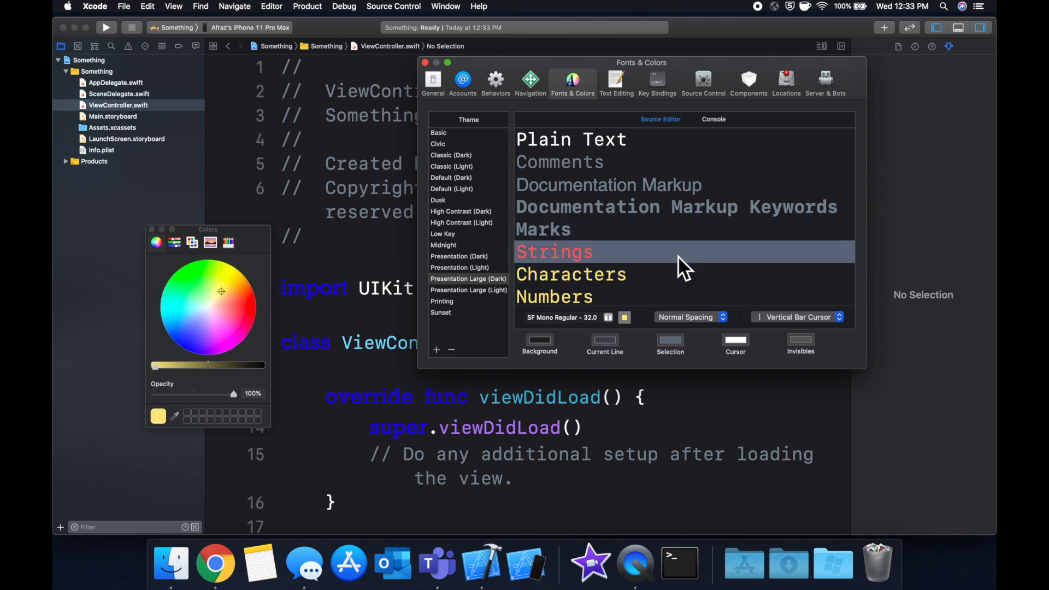
# Settle on the Marks style and close the colour picker.
pyautogui.click(542, 228)
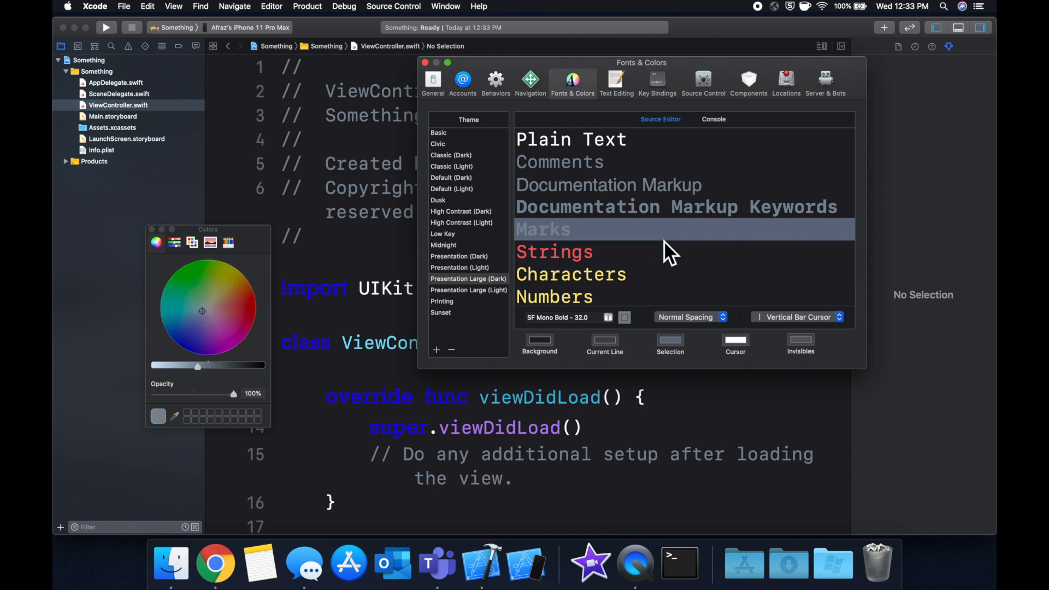
pyautogui.click(554, 252)
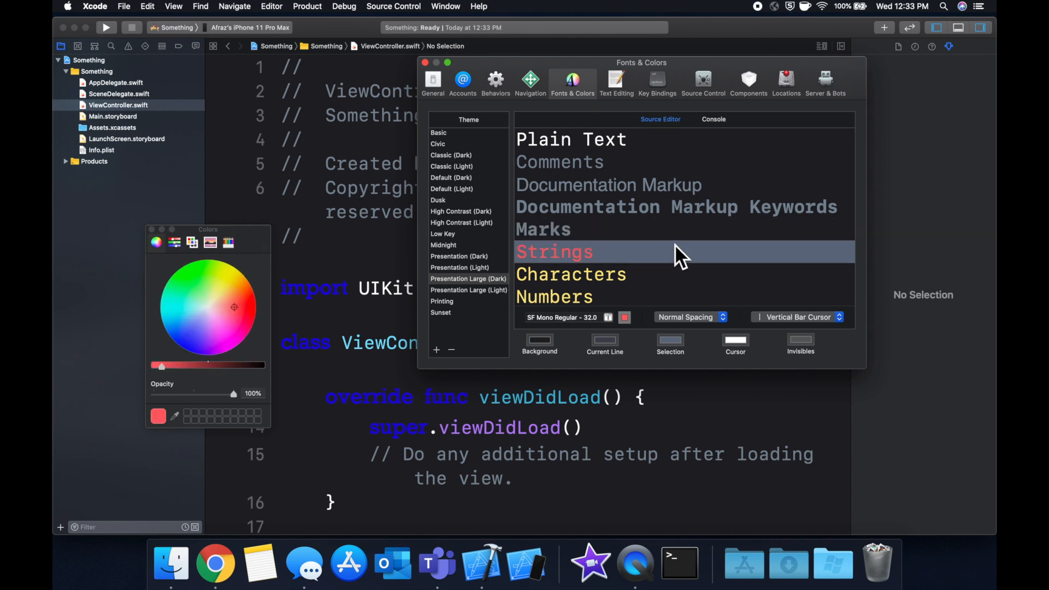
pyautogui.moveTo(690, 250)
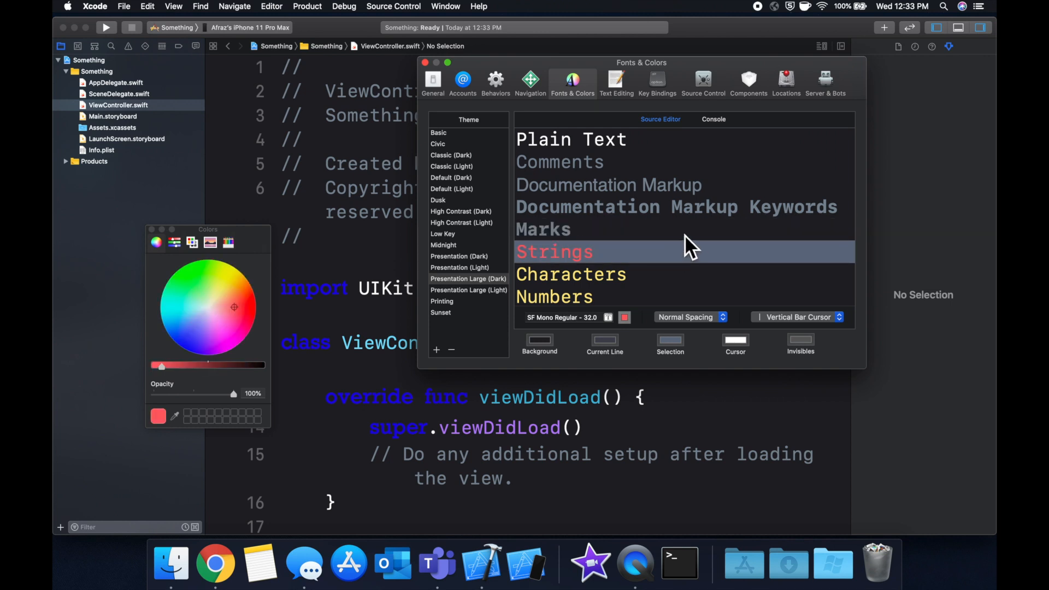
pyautogui.click(543, 229)
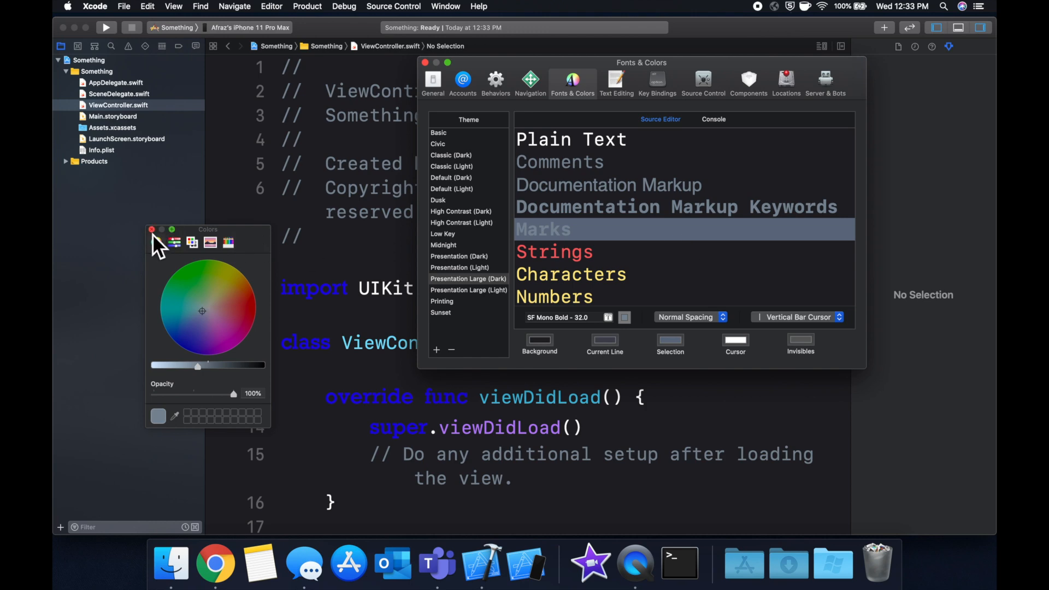
pyautogui.click(152, 229)
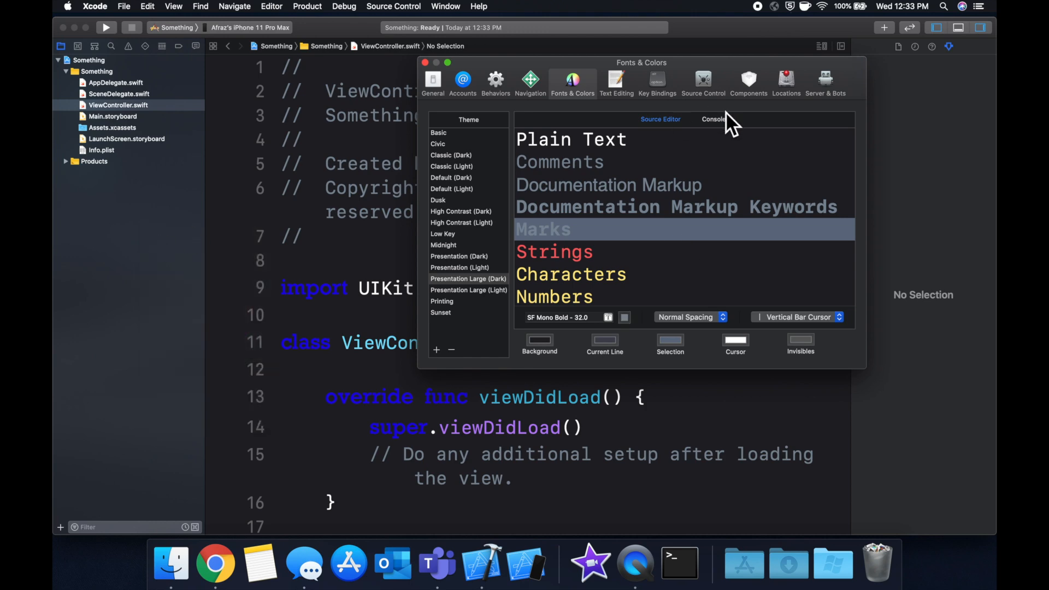